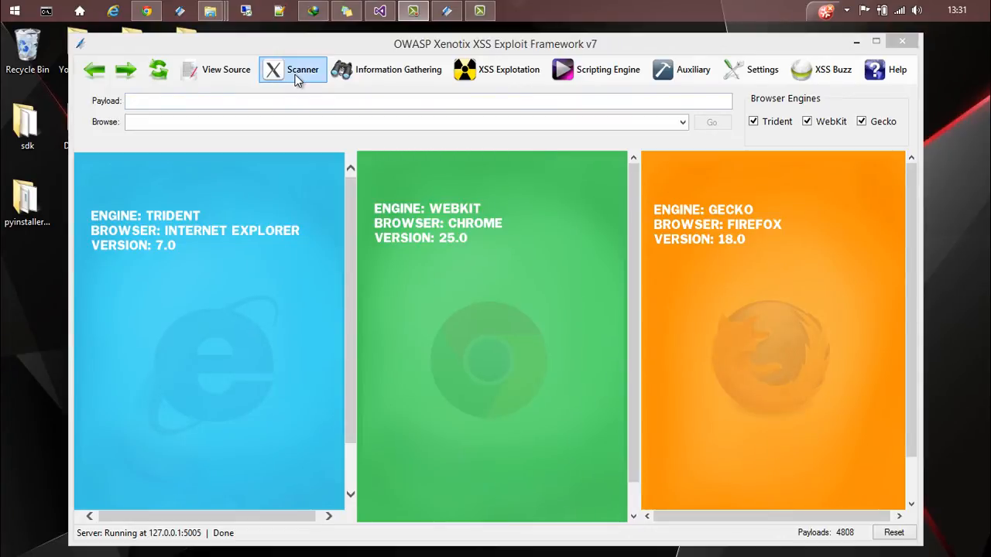
click(303, 69)
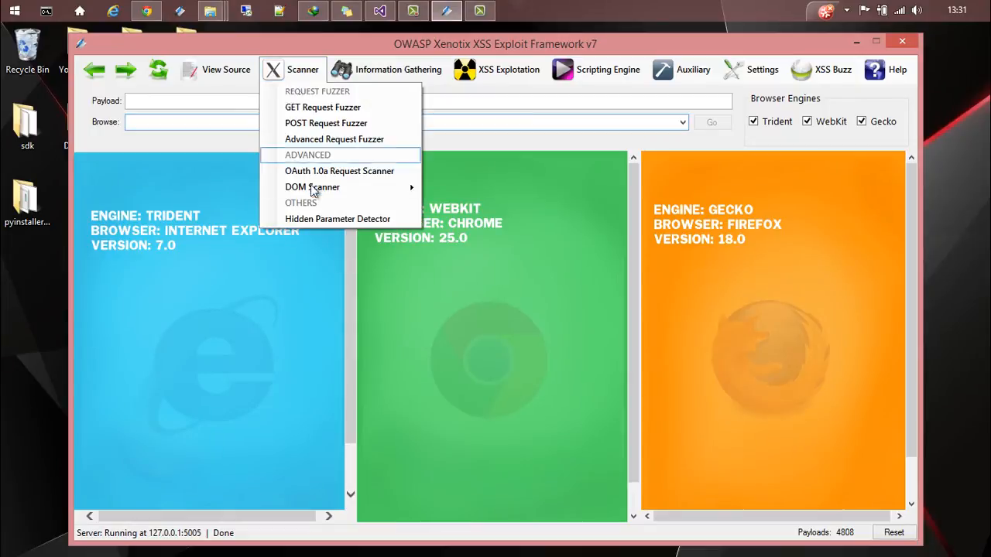
click(338, 218)
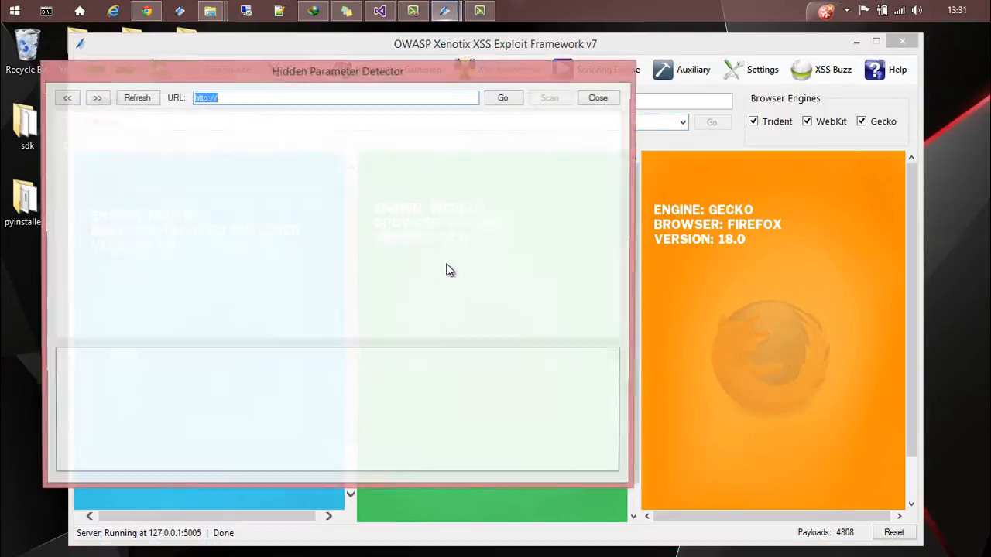
drag(337, 71, 348, 78)
text(google.com)
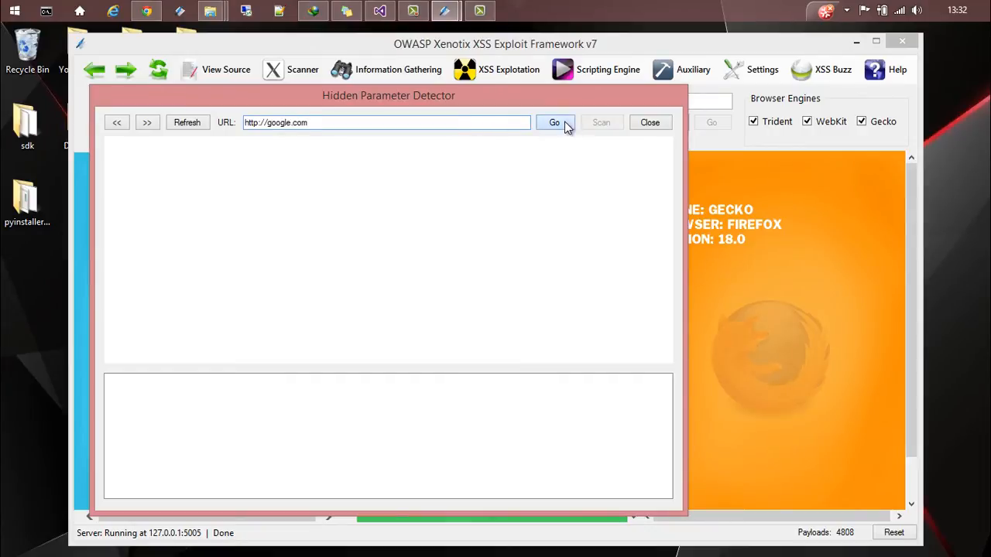
Load and scan the Google page, listing three hidden inputs, select one, then close the detector.
click(554, 122)
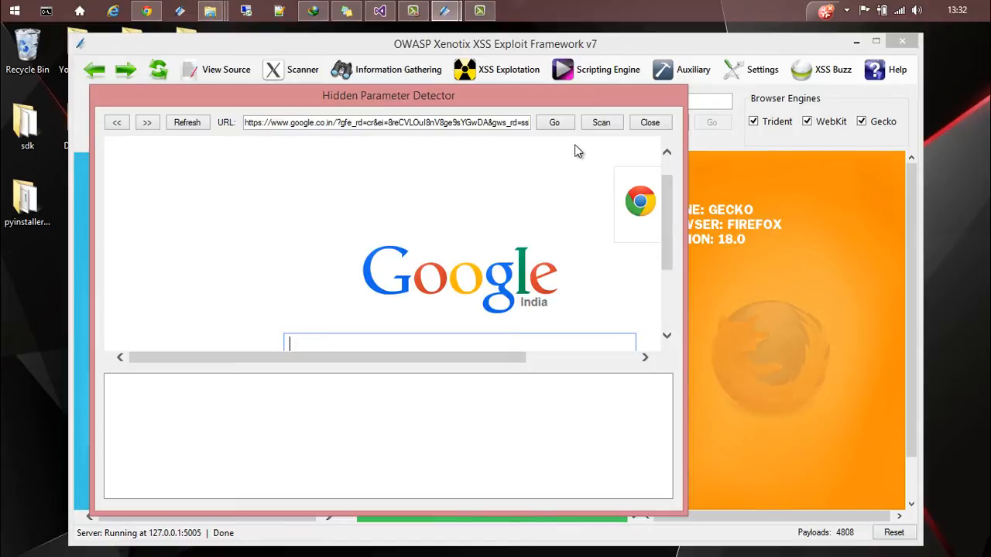
mouse_move(604, 136)
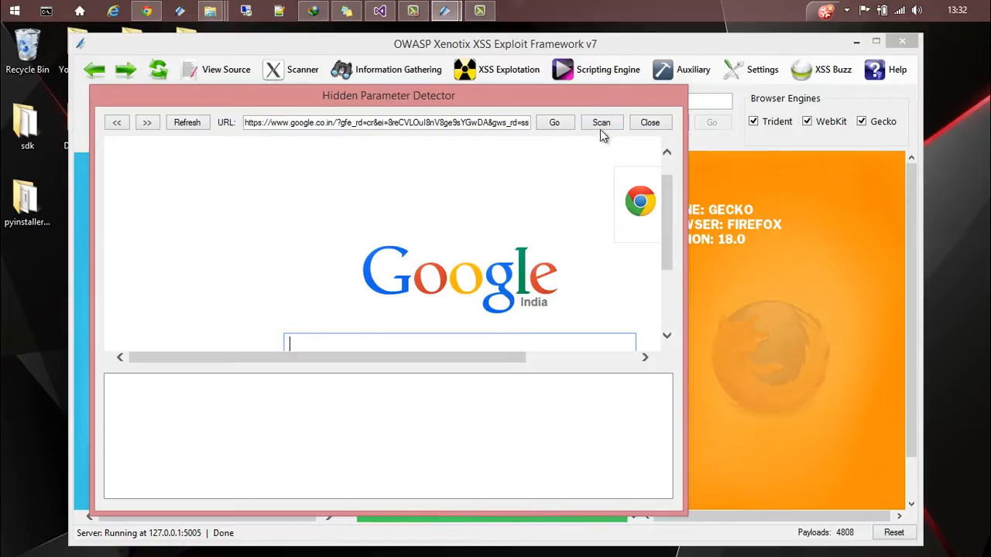
click(601, 122)
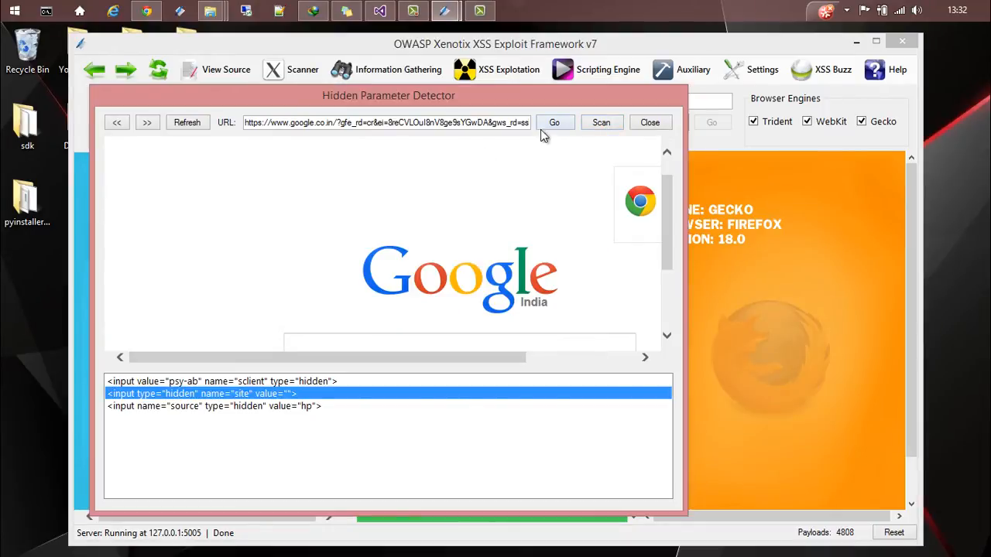
mouse_move(260, 379)
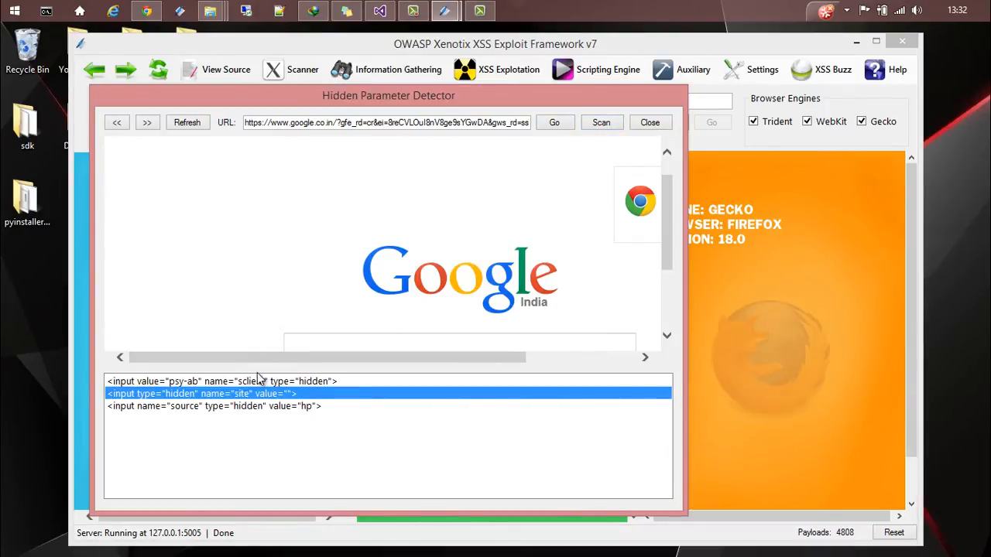
click(213, 406)
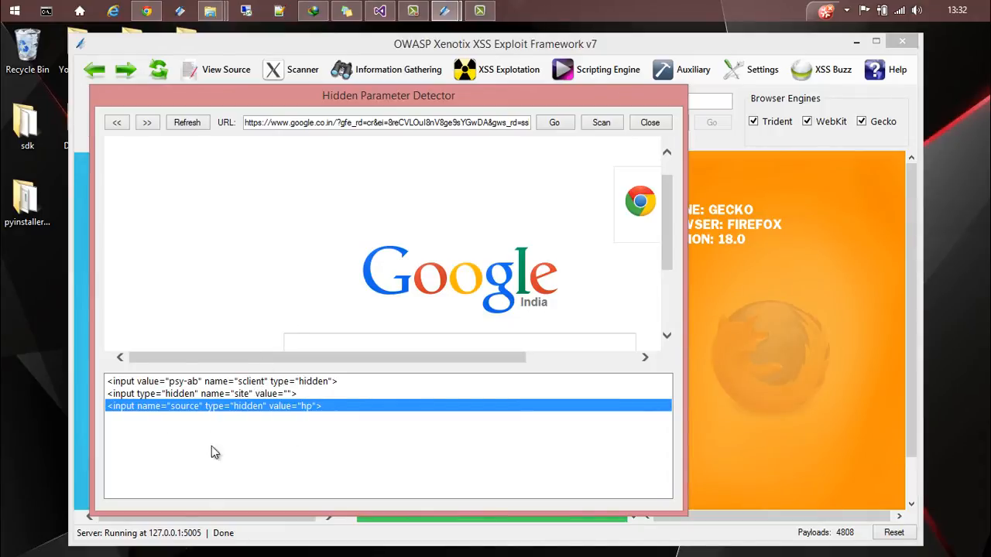
mouse_move(572, 177)
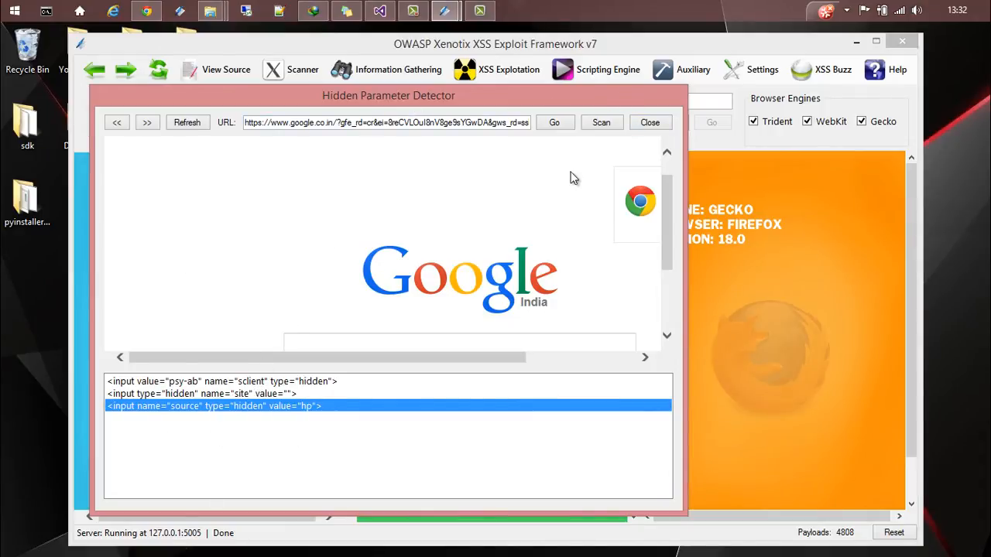
mouse_move(627, 146)
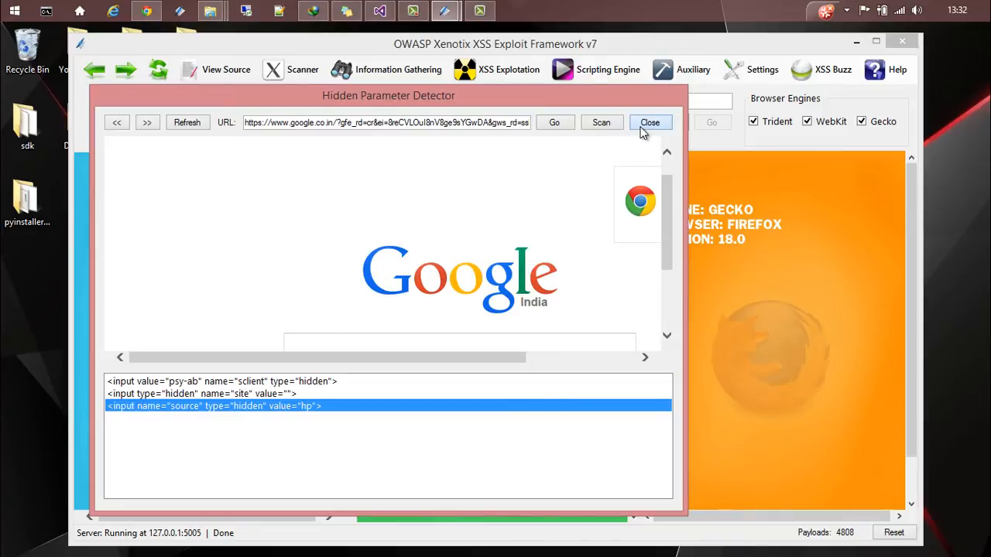
click(650, 122)
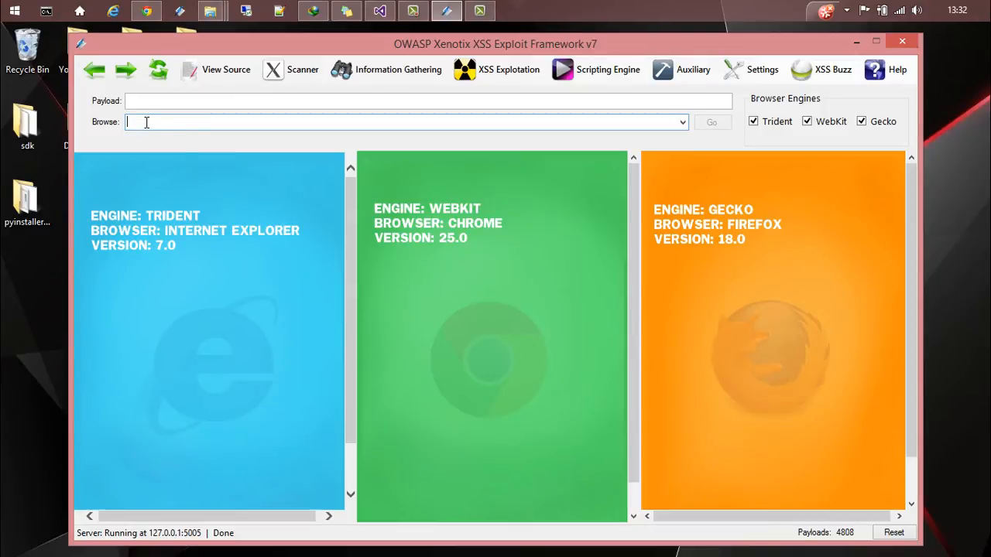
text(http)
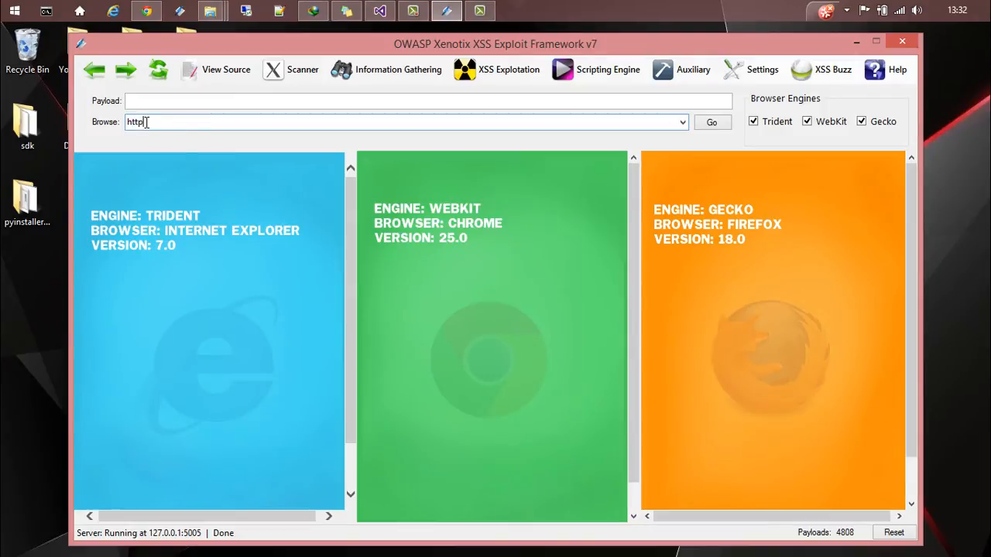
text(://)
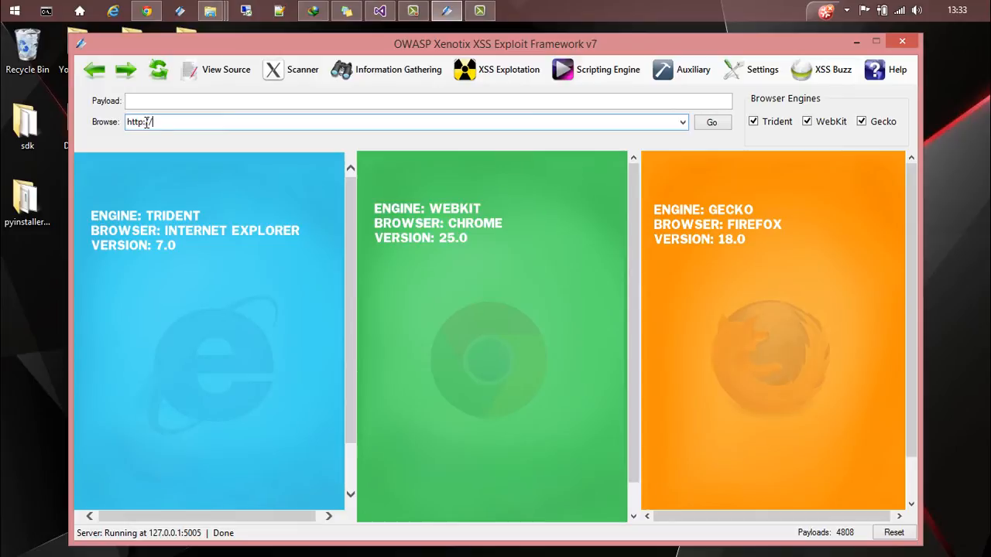
text(opensecur)
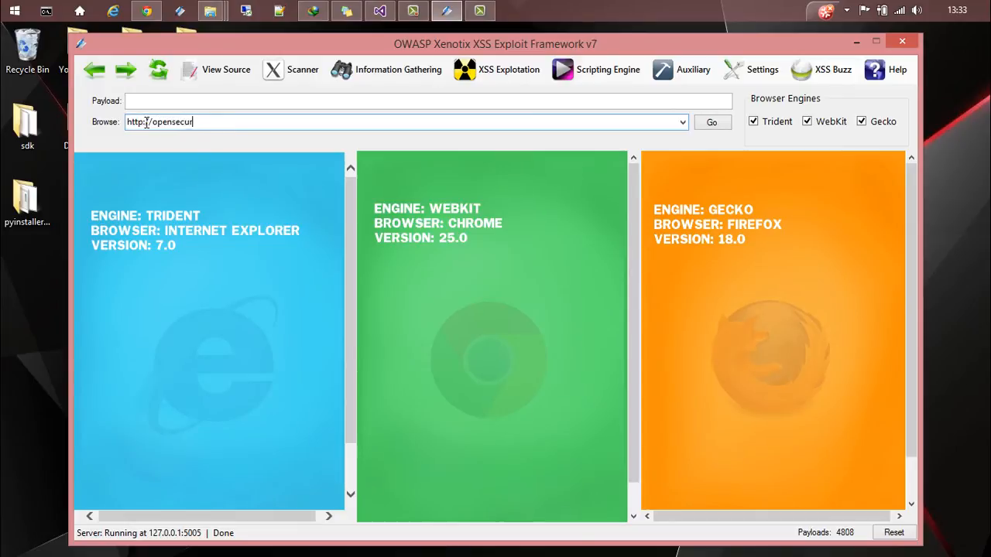
text(ity.in)
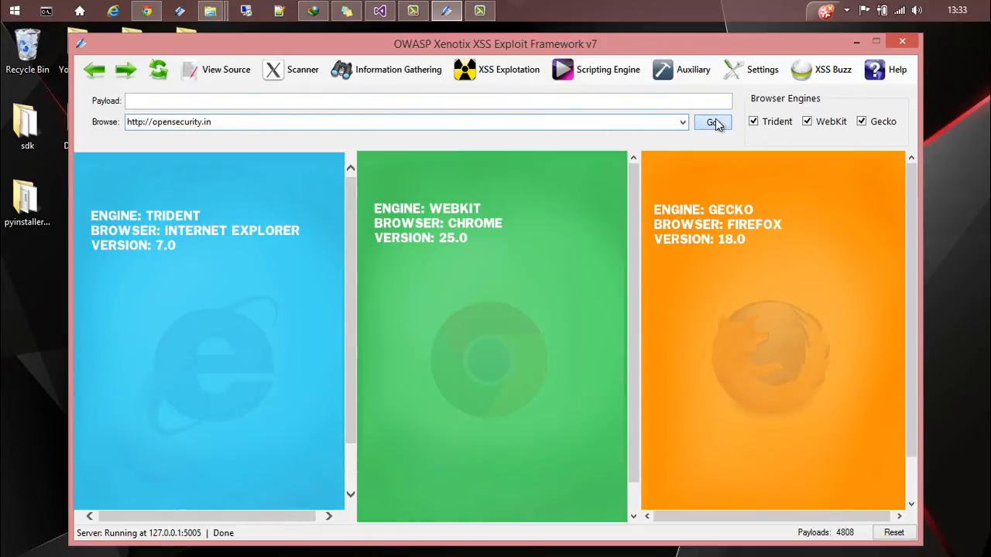
click(711, 123)
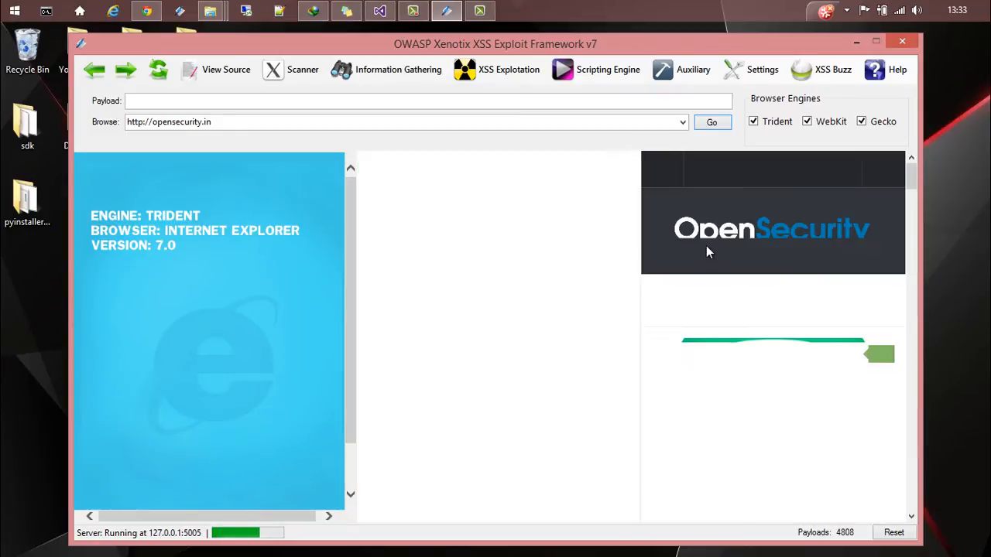
click(711, 121)
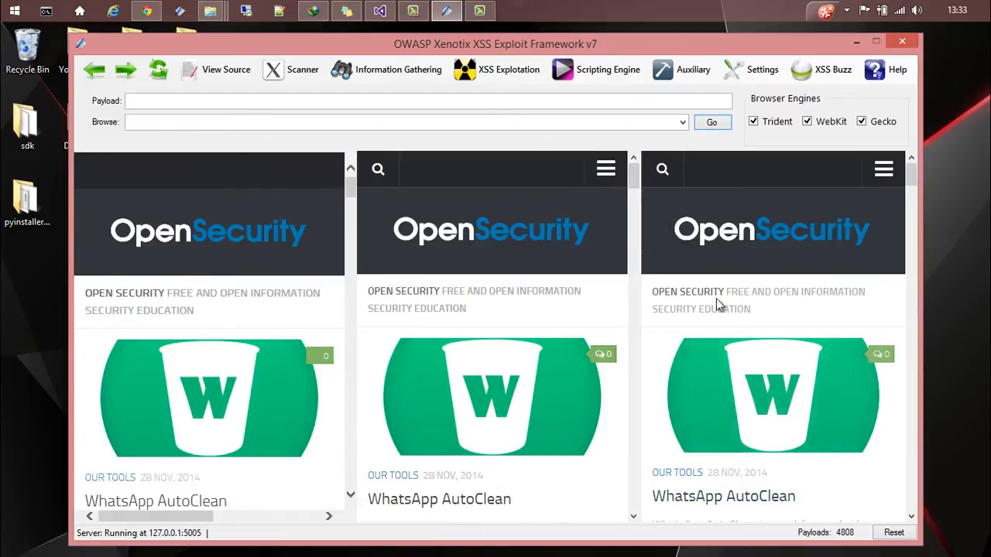
click(226, 70)
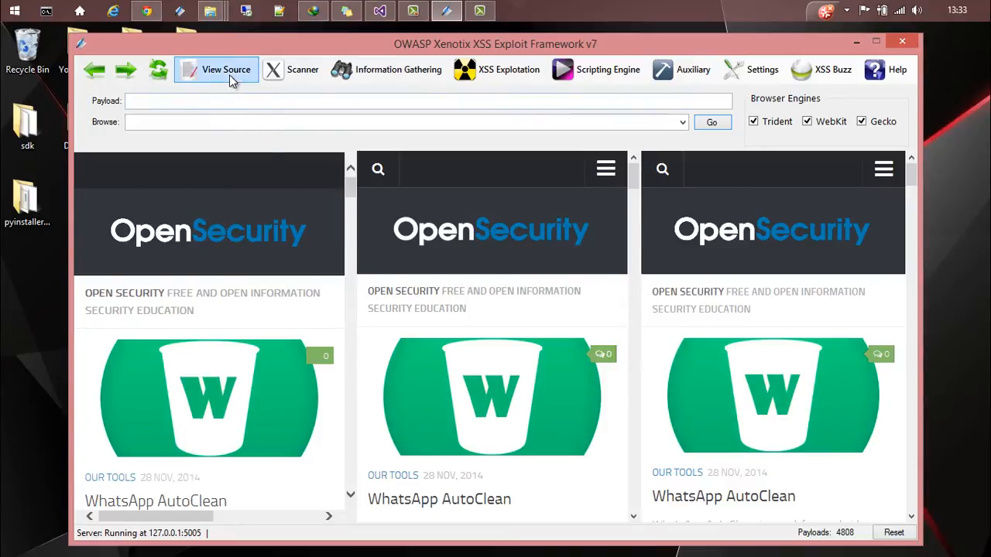
click(225, 69)
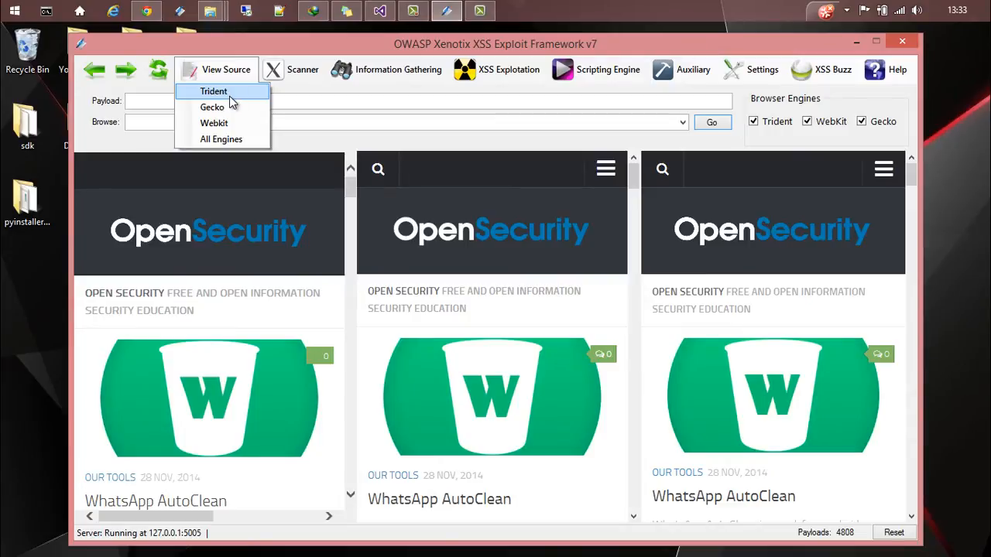
click(214, 89)
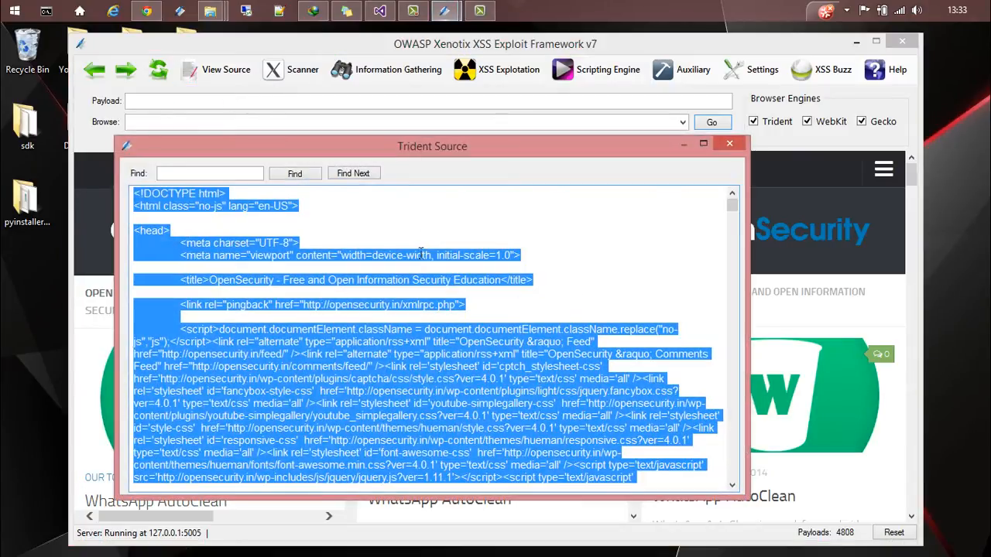
scroll(down, 3)
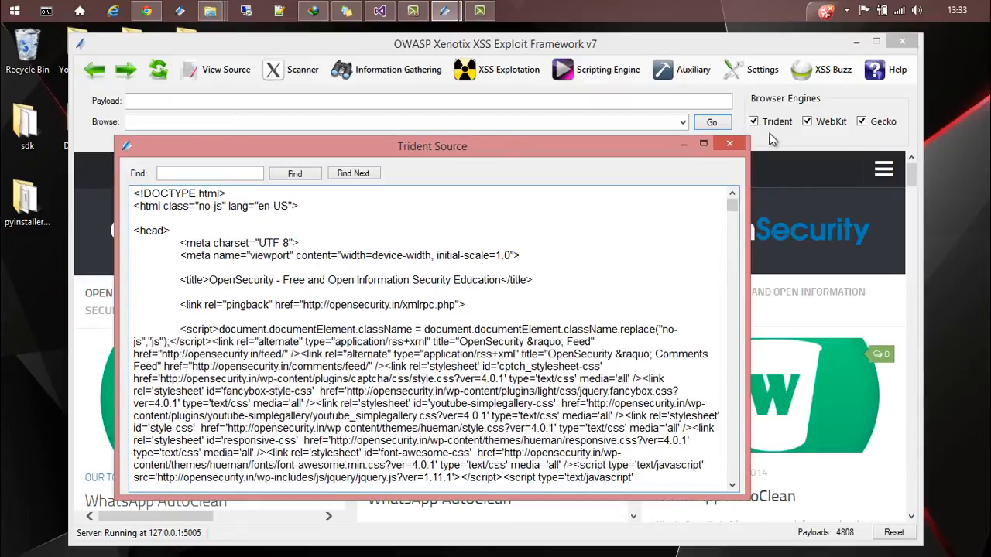
click(226, 70)
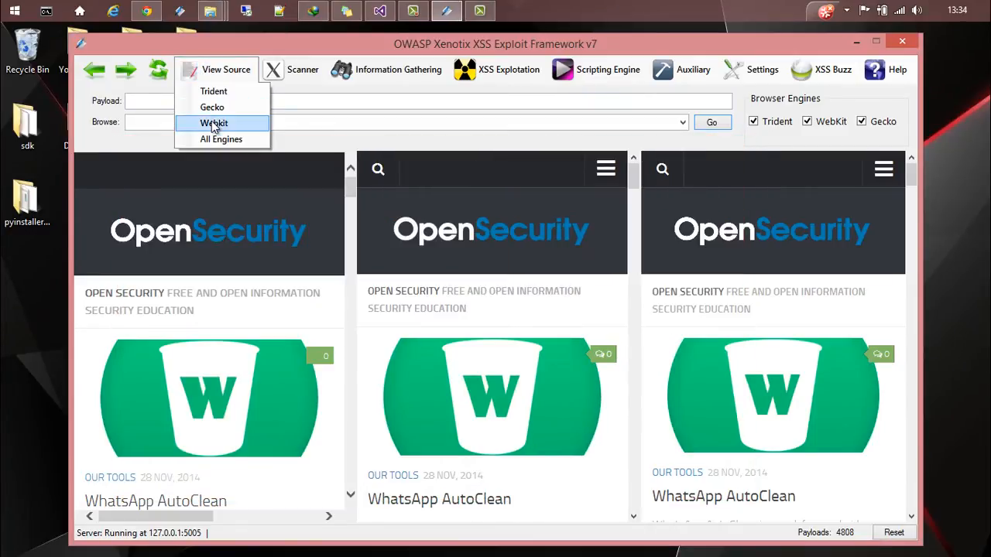
click(214, 123)
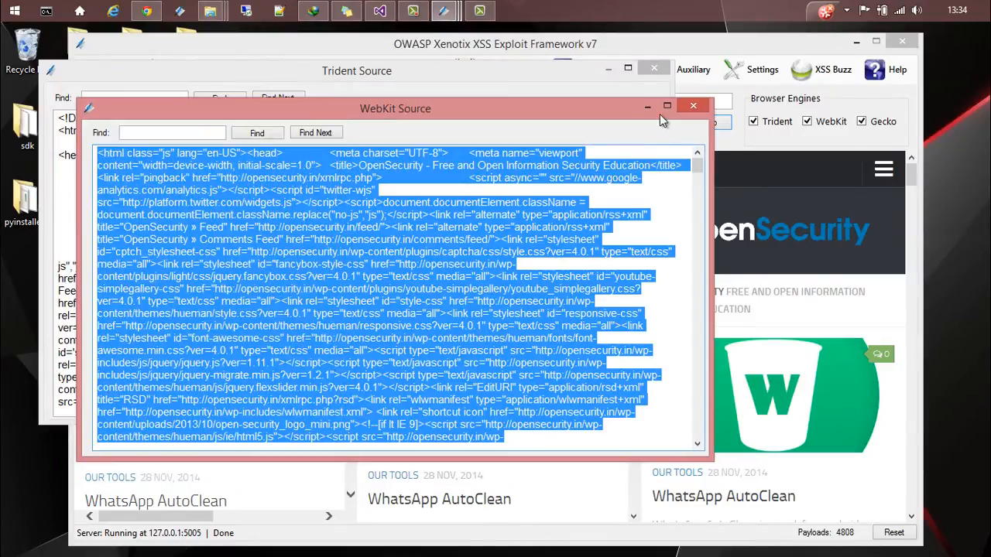
click(693, 106)
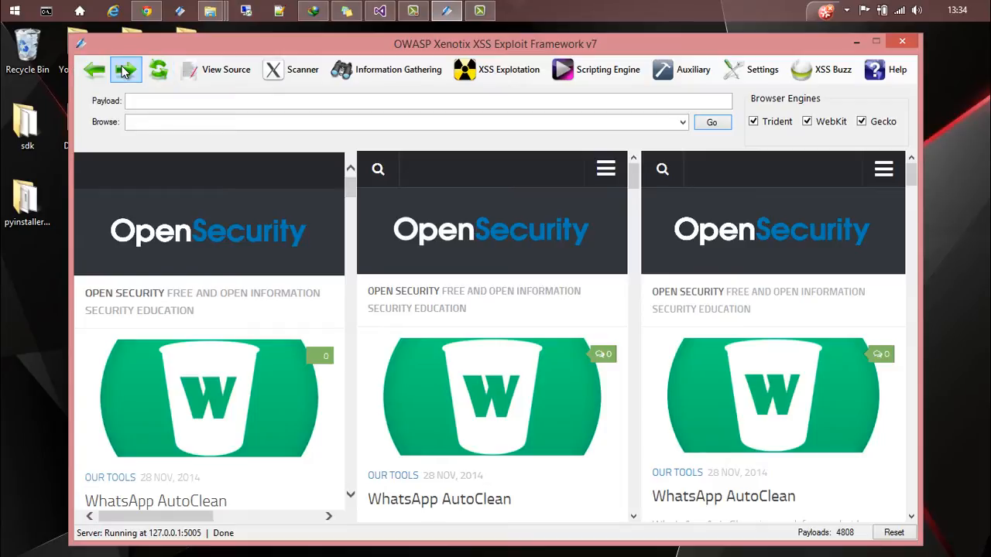
Reset the framework so all three engine panes are blank.
click(127, 70)
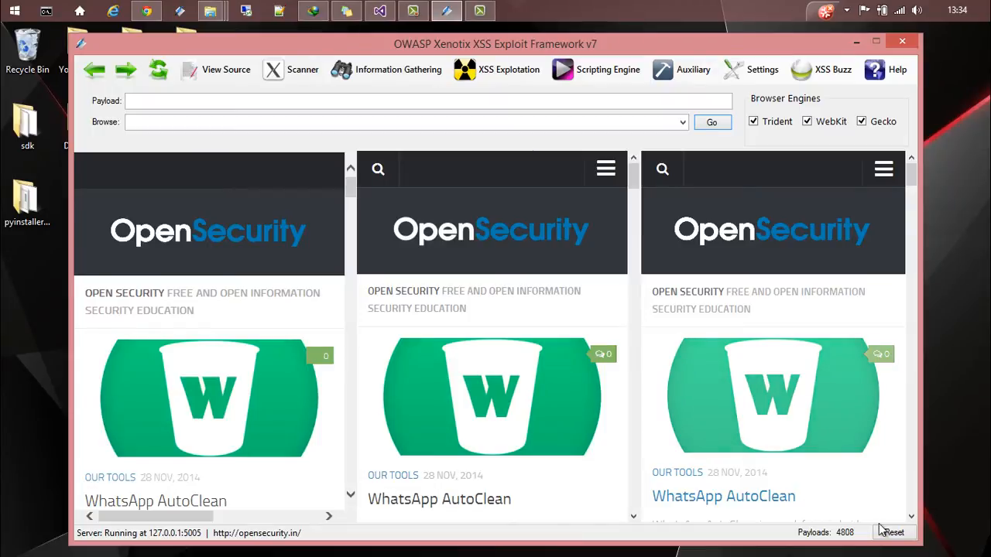
click(893, 533)
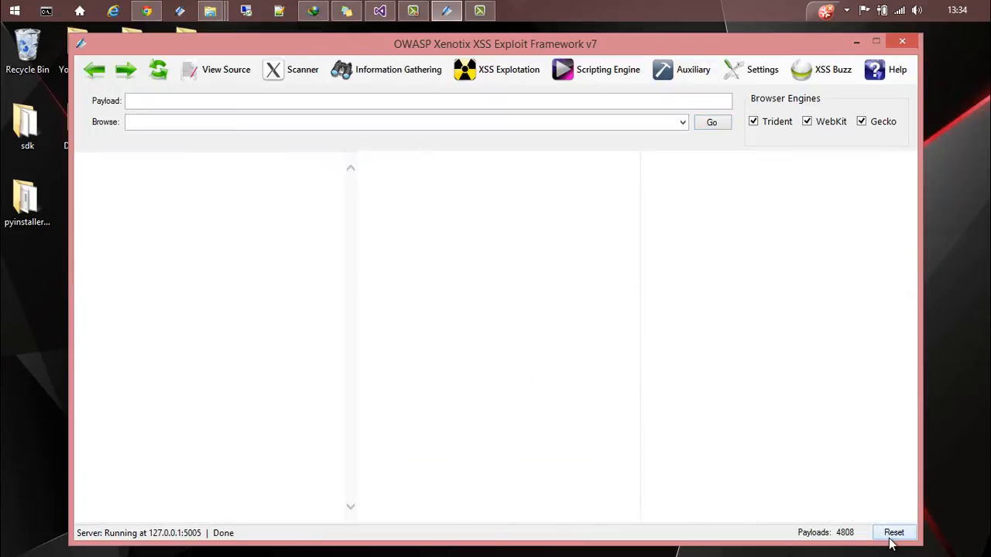
mouse_move(768, 282)
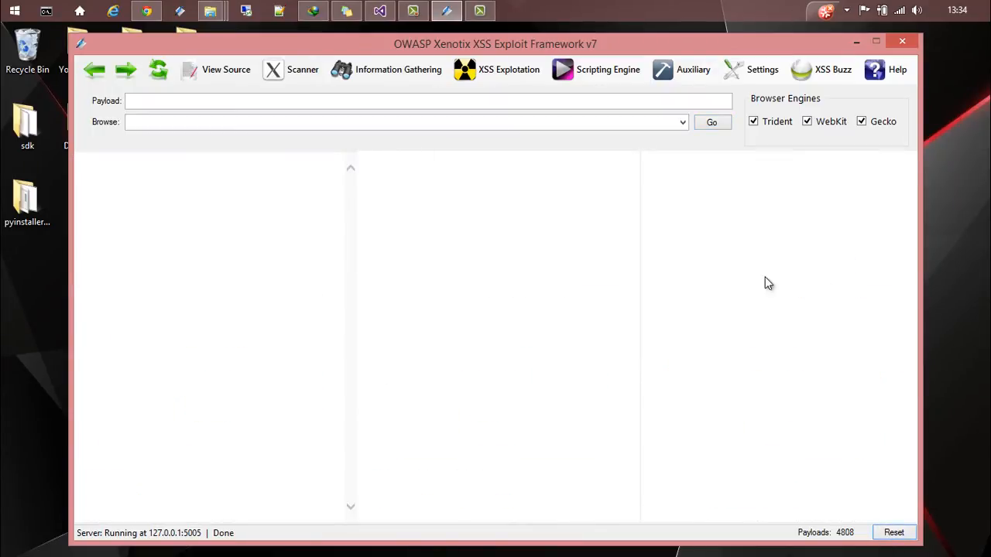
mouse_move(335, 232)
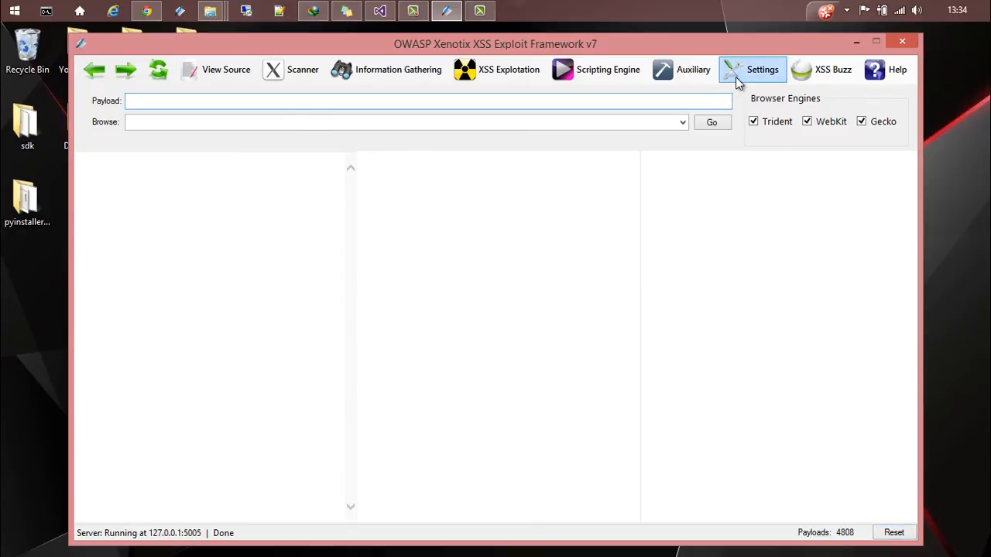
click(761, 69)
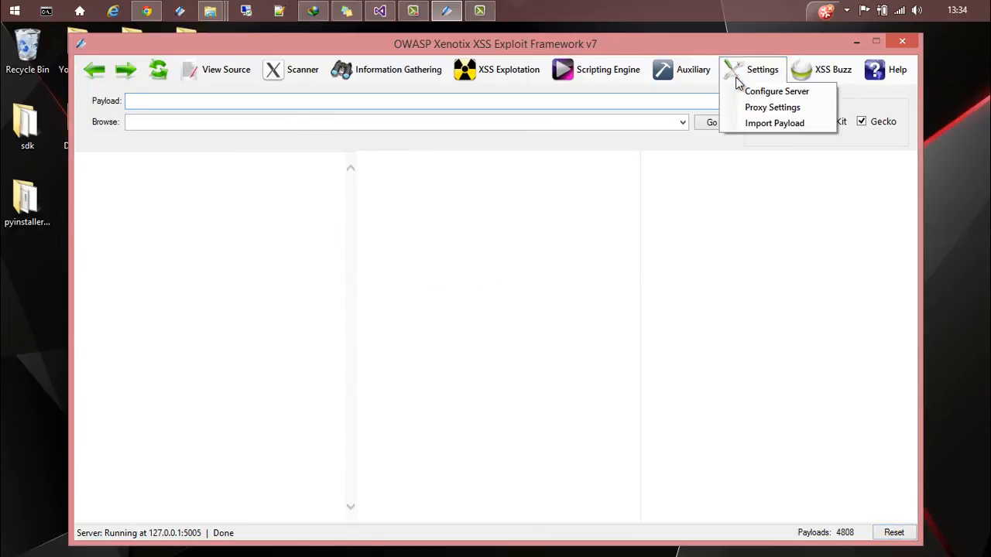
click(777, 92)
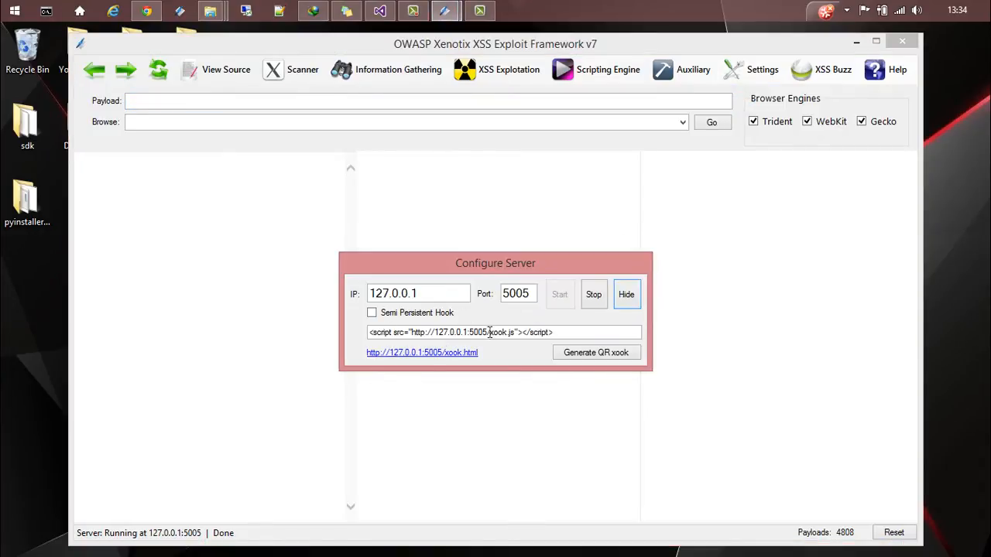
mouse_move(450, 334)
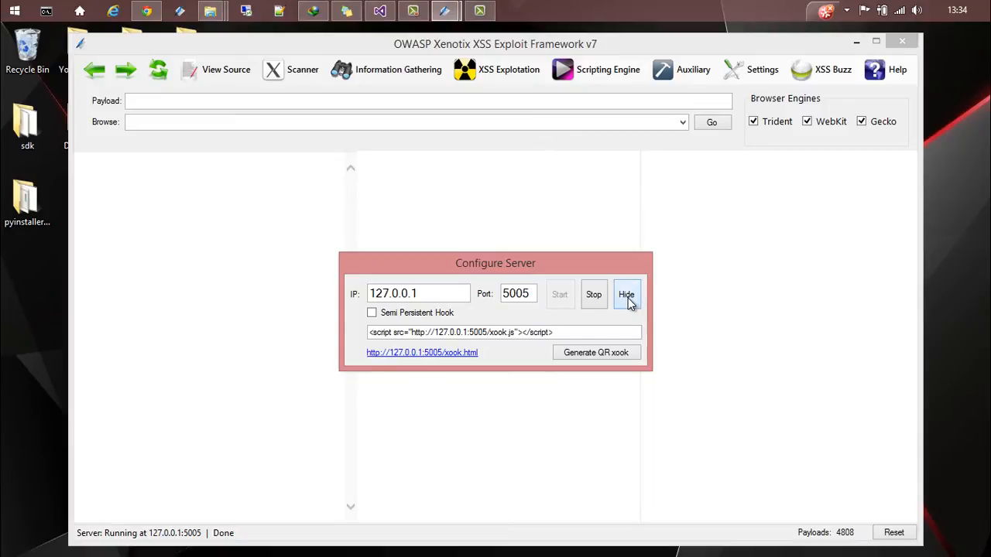
click(762, 68)
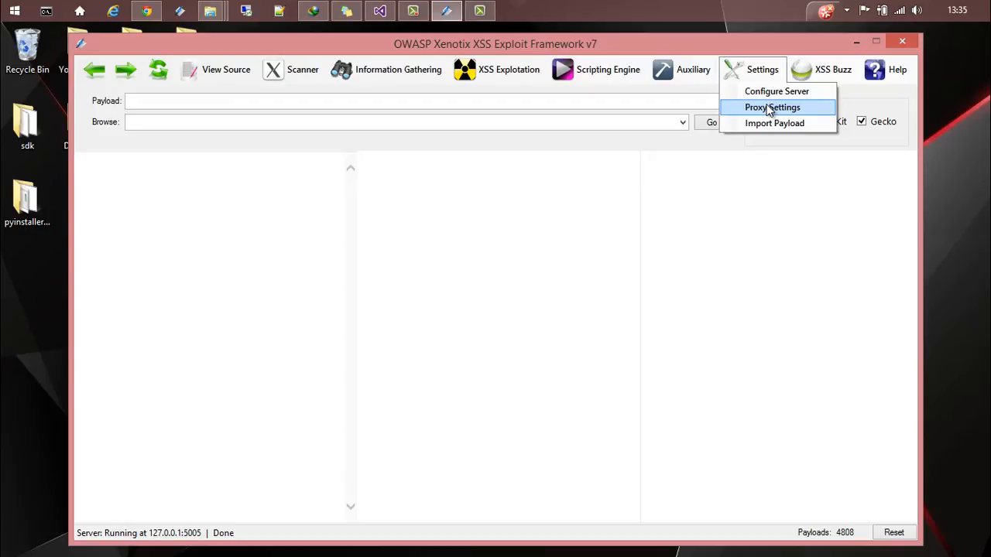
mouse_move(712, 143)
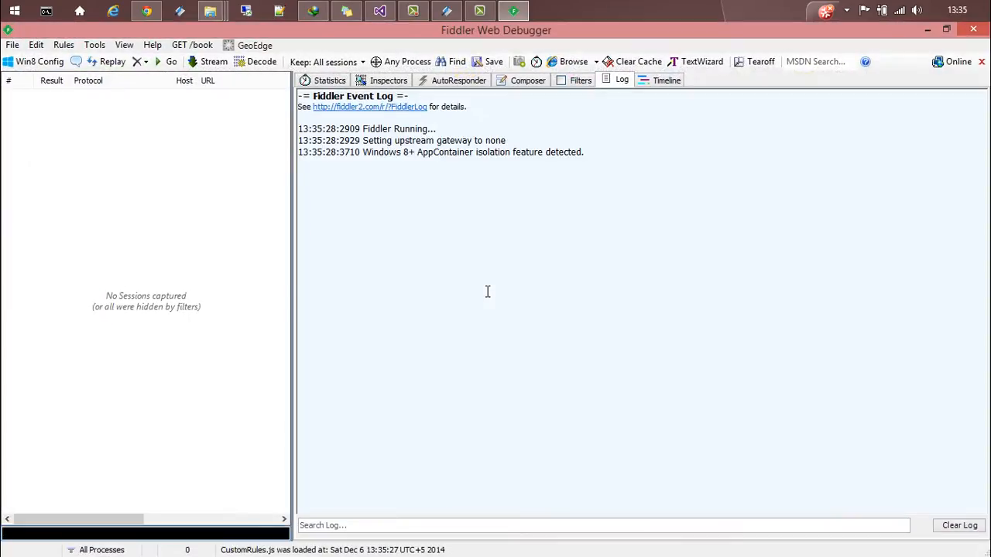
mouse_move(441, 149)
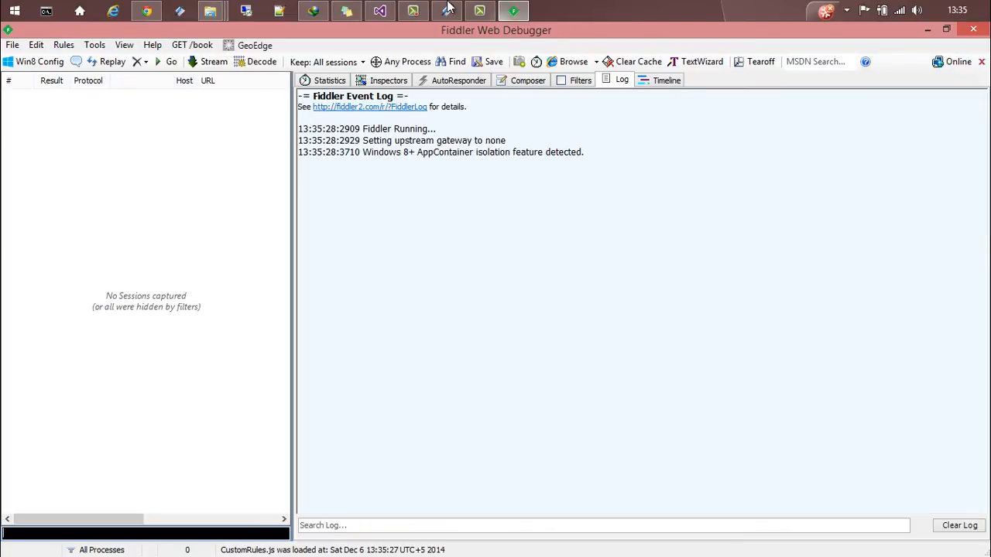
click(762, 68)
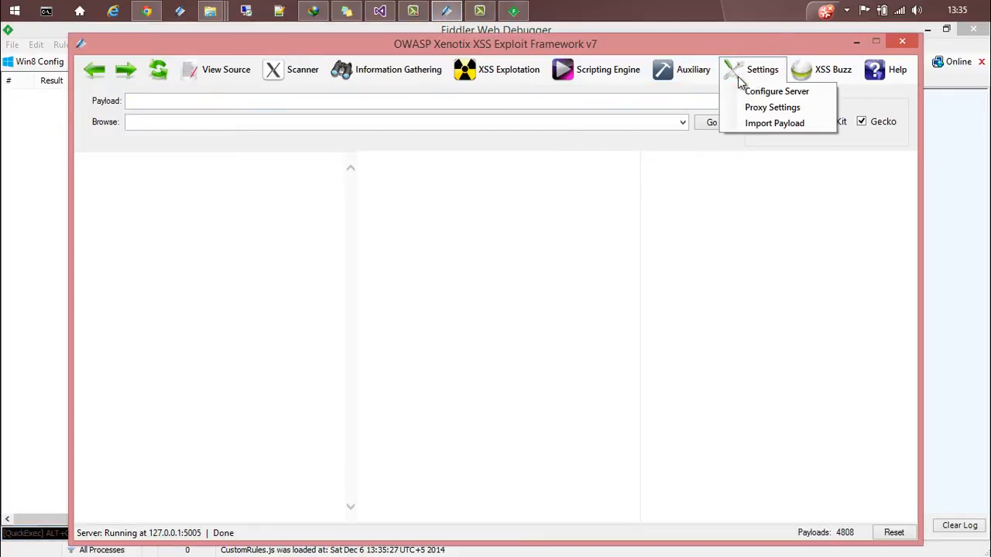
In Proxy Settings enter address 127.0.0.1 port 8888, enable Use Proxy and save.
click(771, 107)
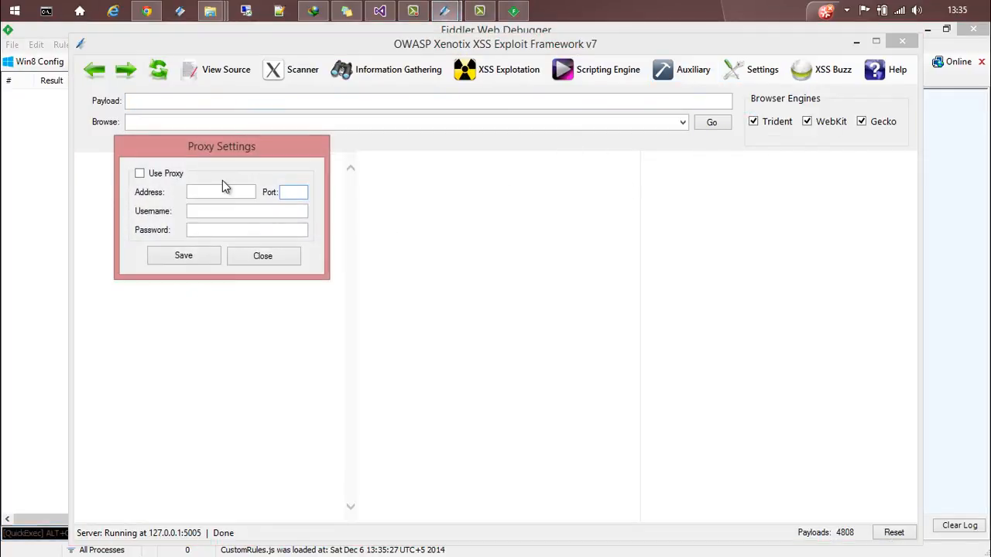
click(220, 192)
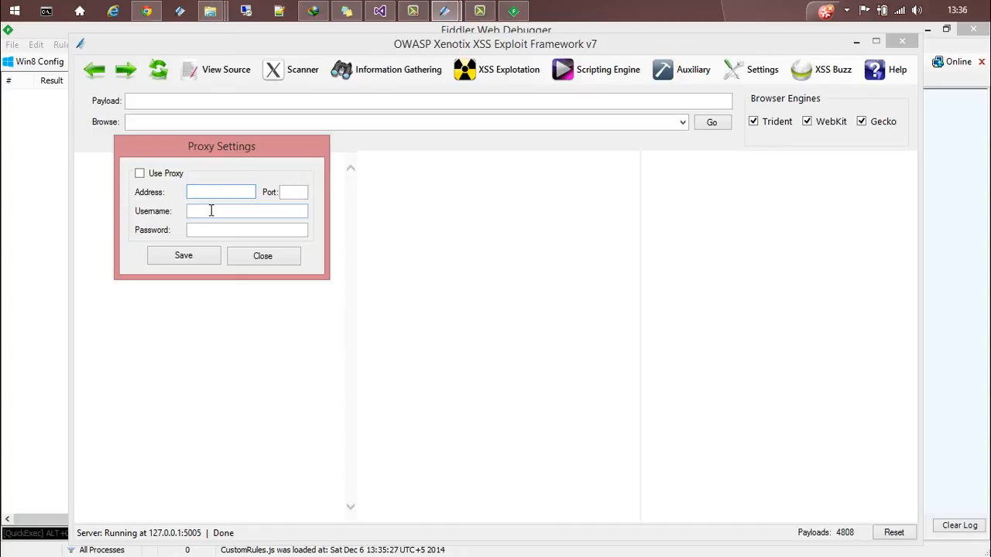
text(127.0.0.1)
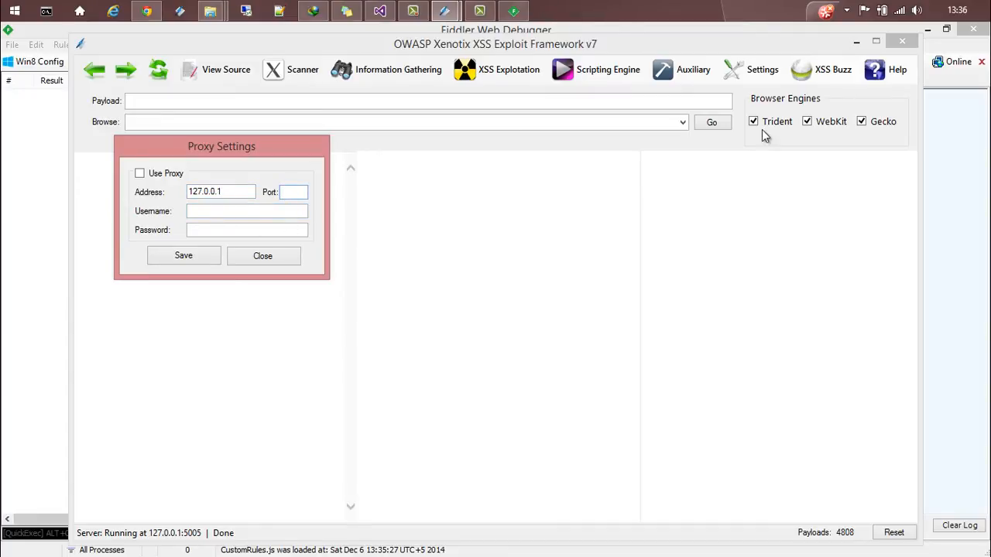
text(8888)
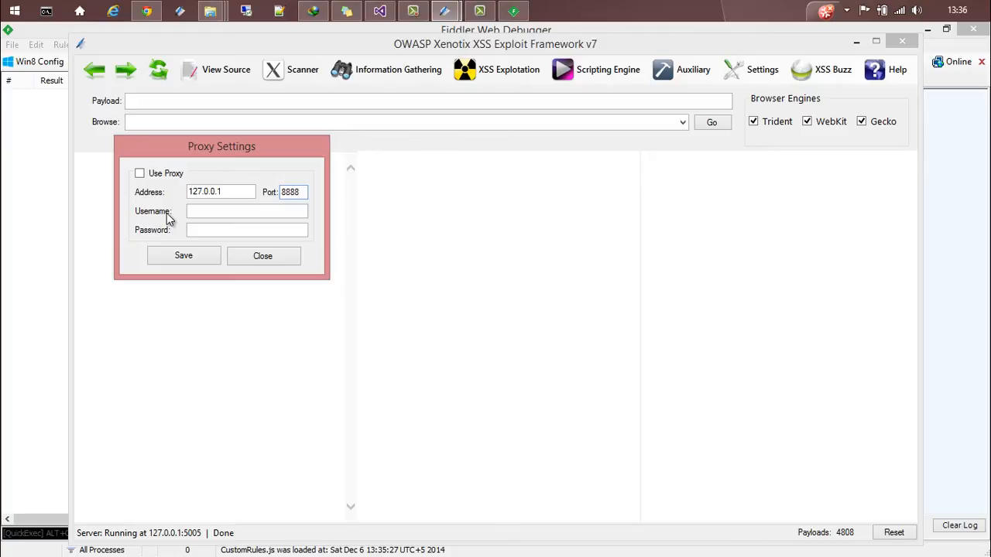
click(139, 173)
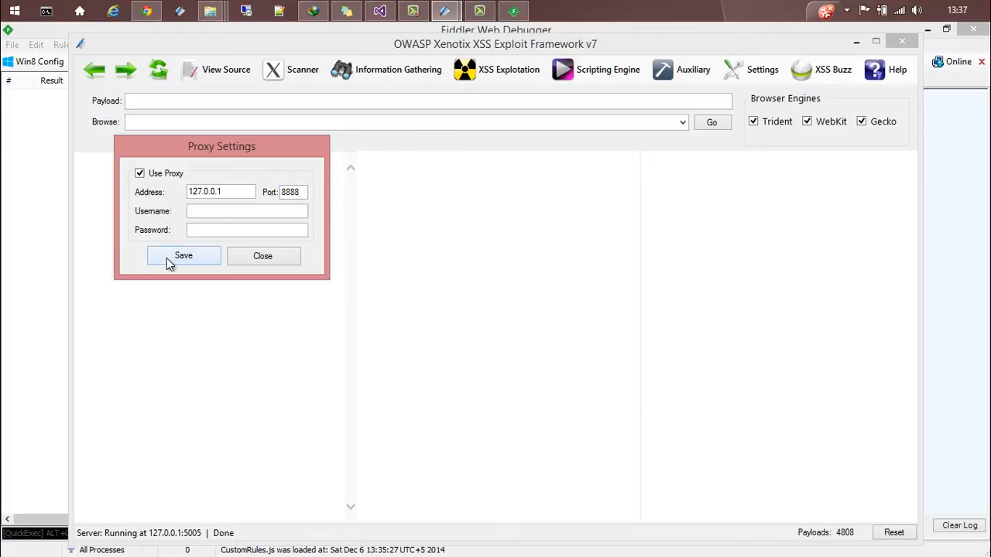
click(182, 255)
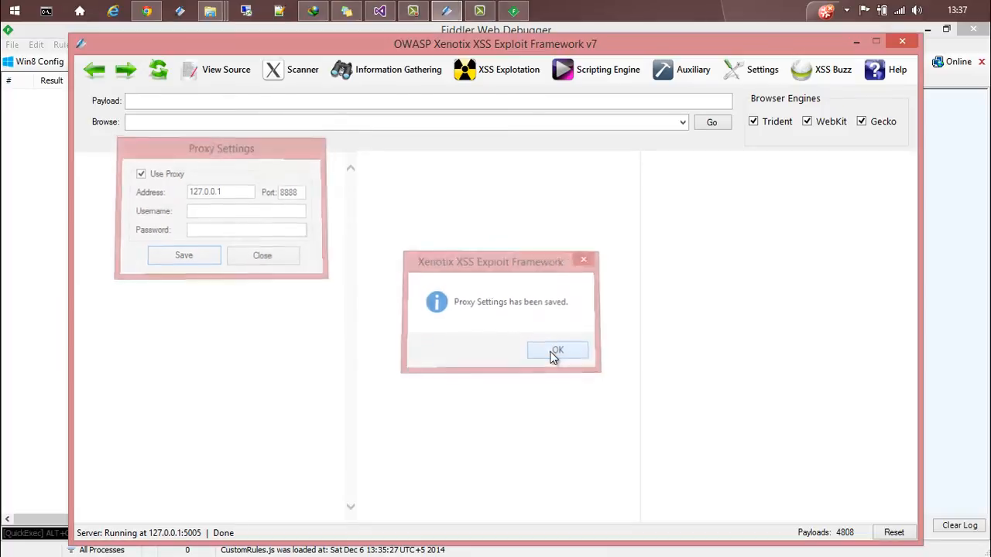
click(557, 350)
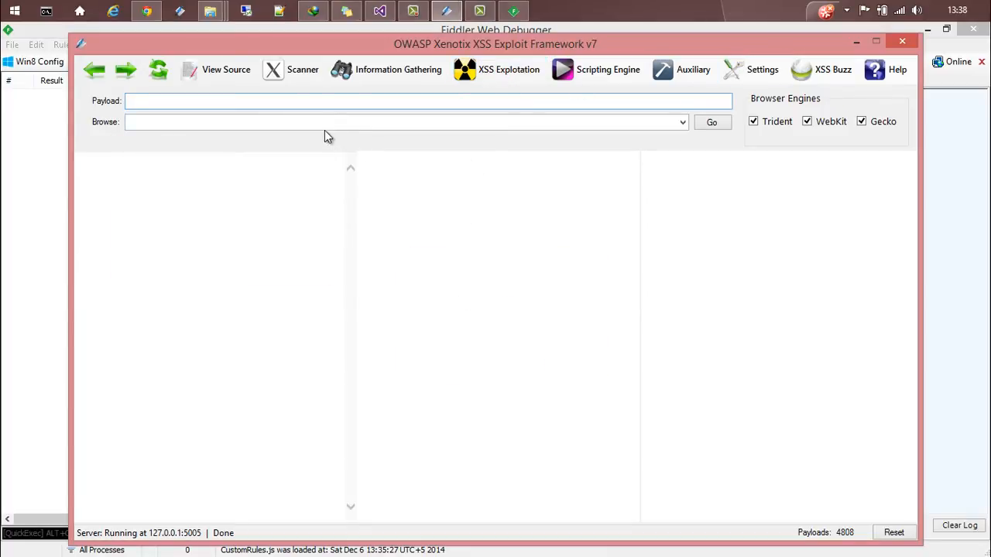
click(304, 68)
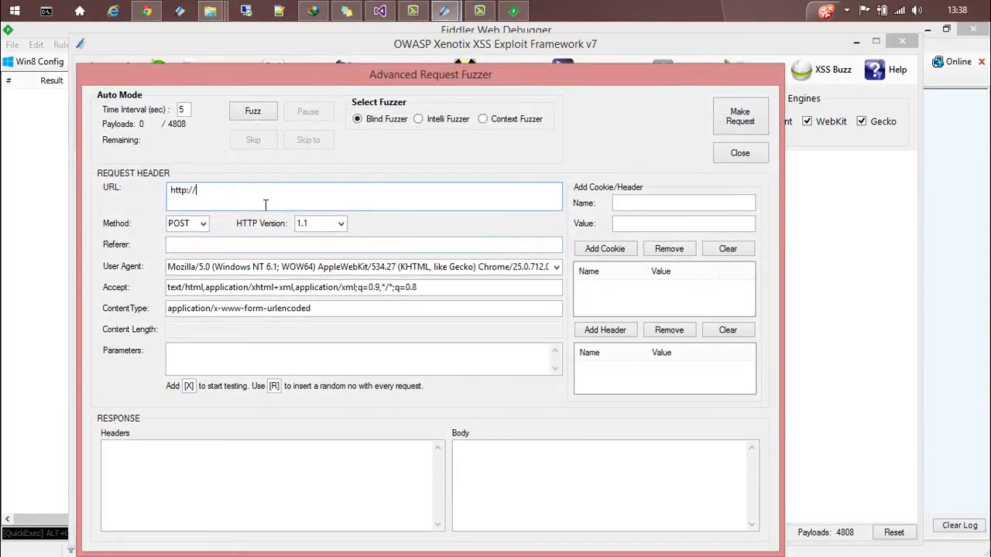
text(opensecurrity)
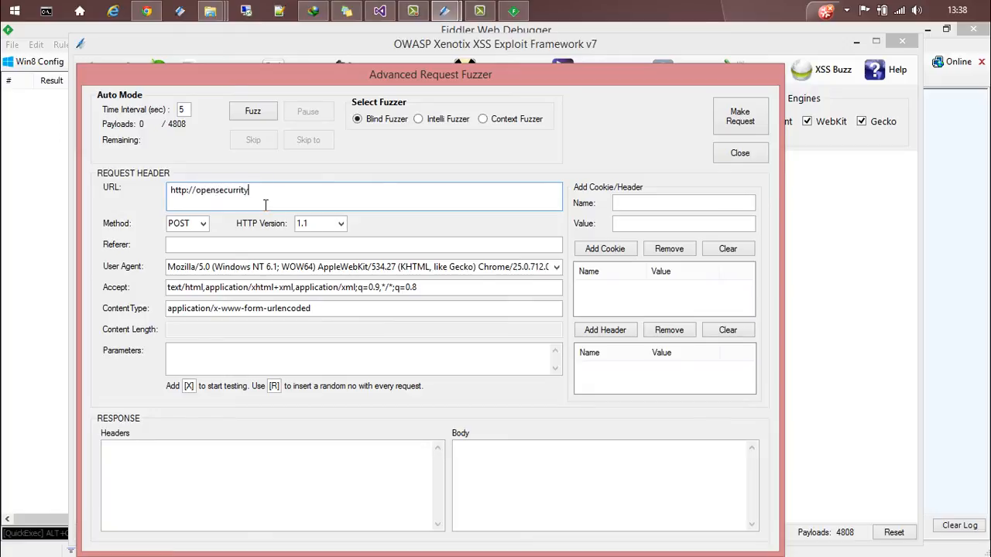
key(Backspace)
text(.in/?)
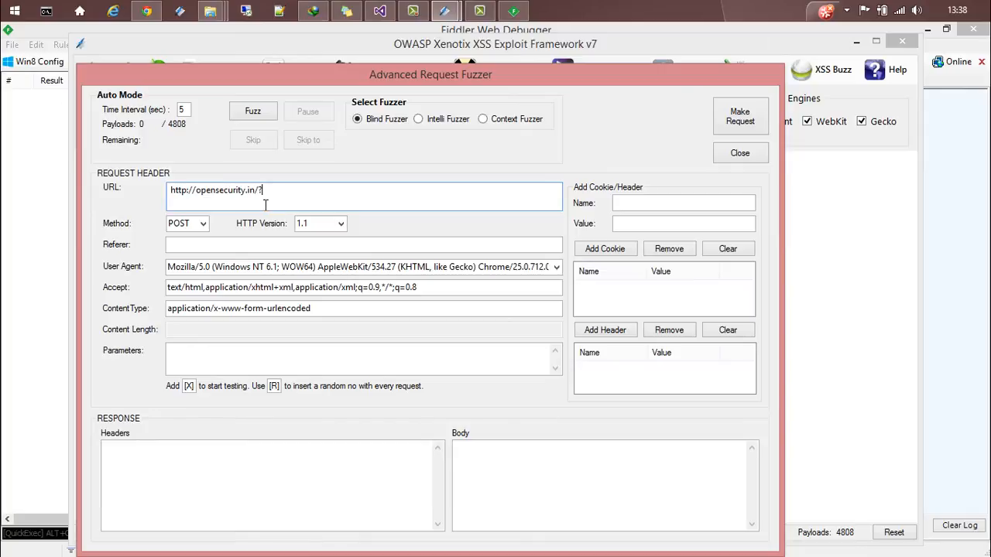
text(s=[)
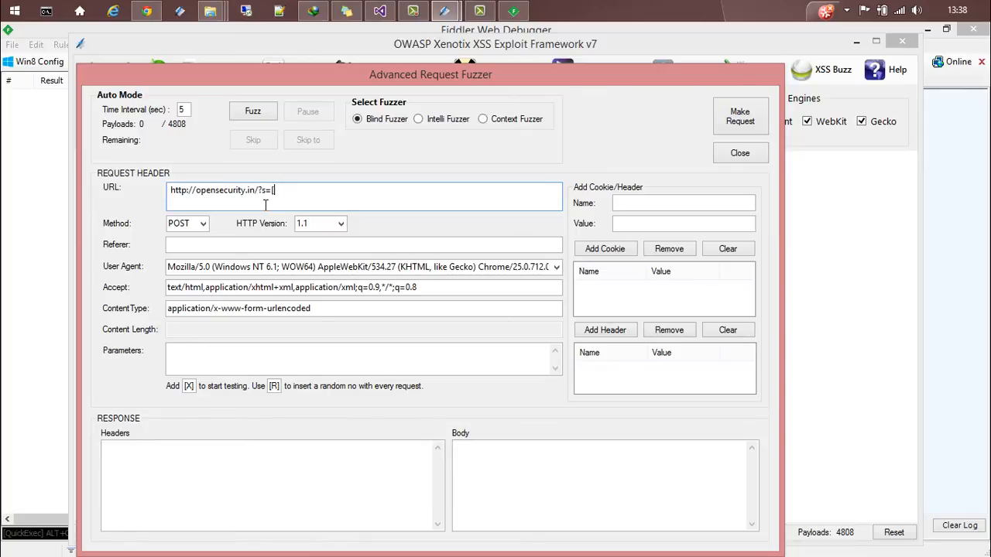
text(X])
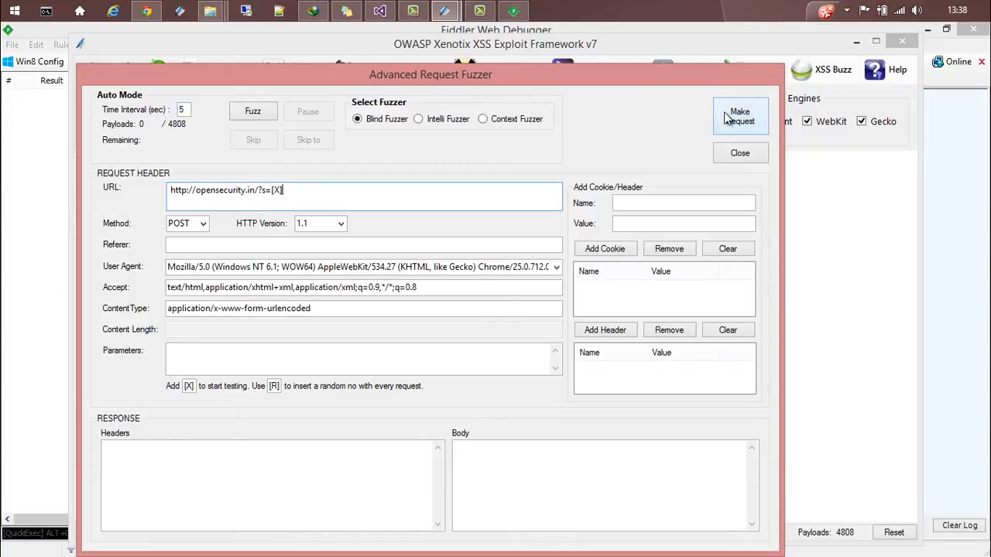
click(740, 114)
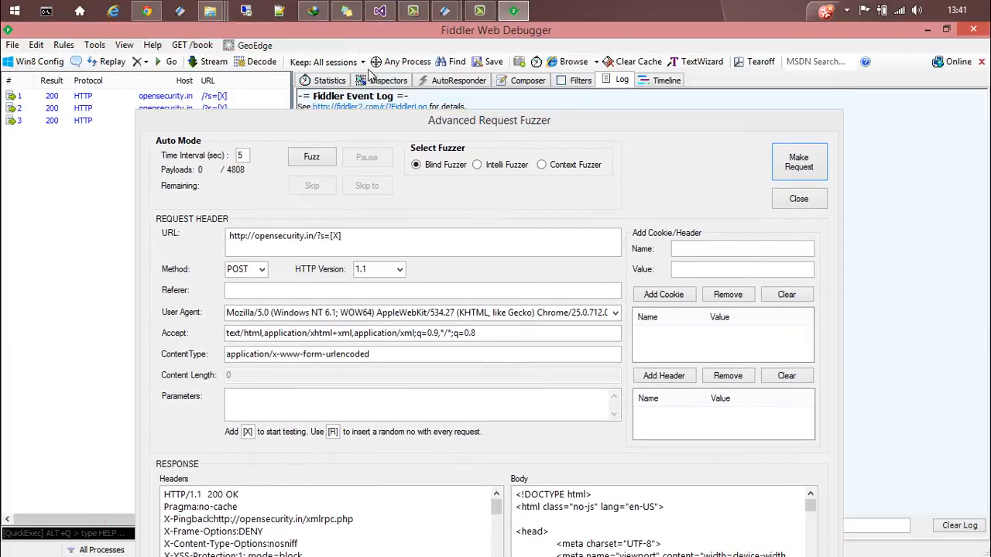
In Fiddler view the raw 200 OK response of the captured opensecurity.in POST, then return to Xenotix.
click(799, 198)
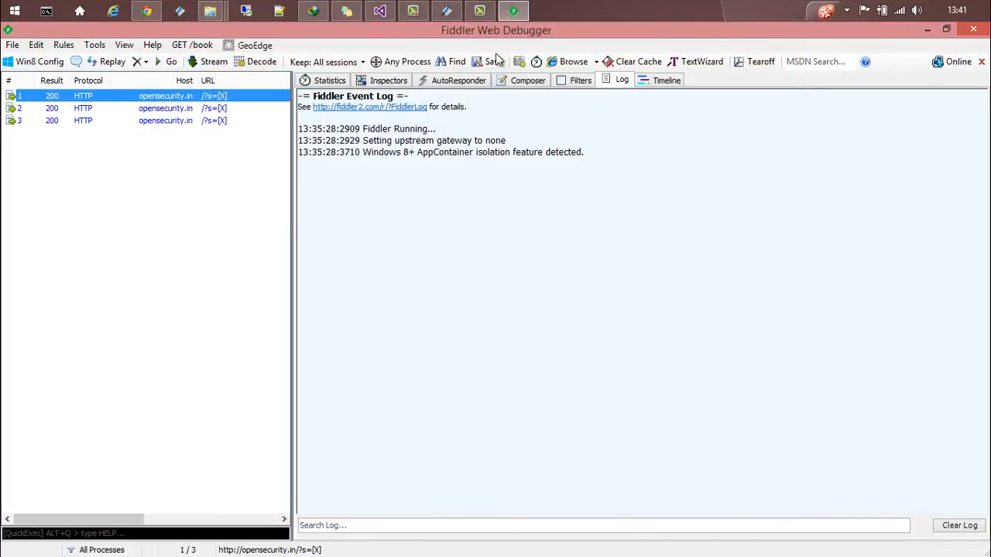
click(388, 80)
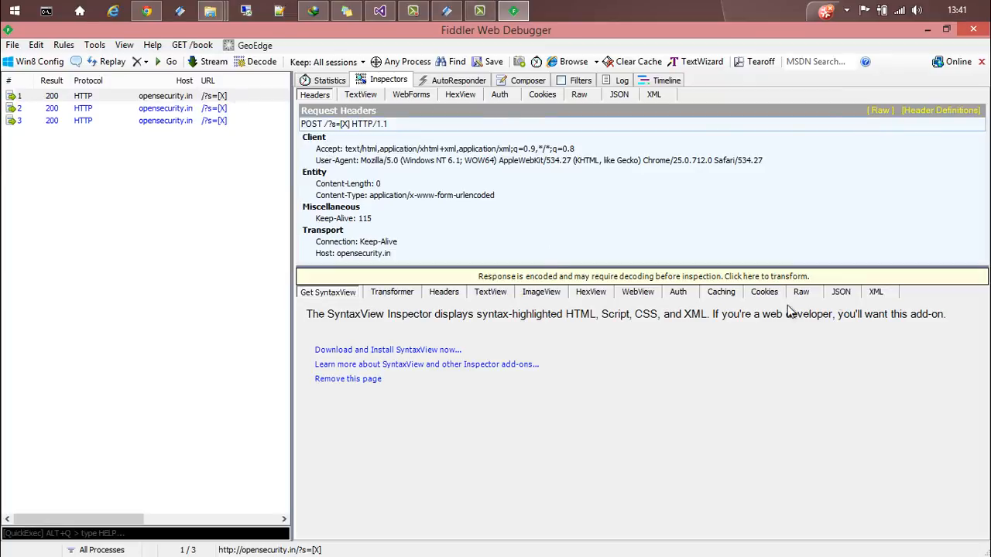
click(801, 291)
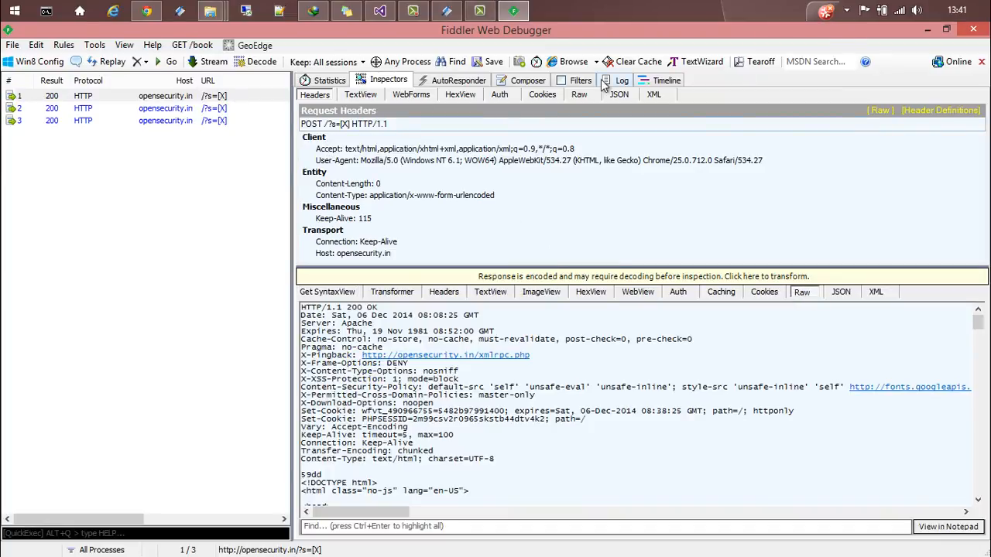
click(579, 94)
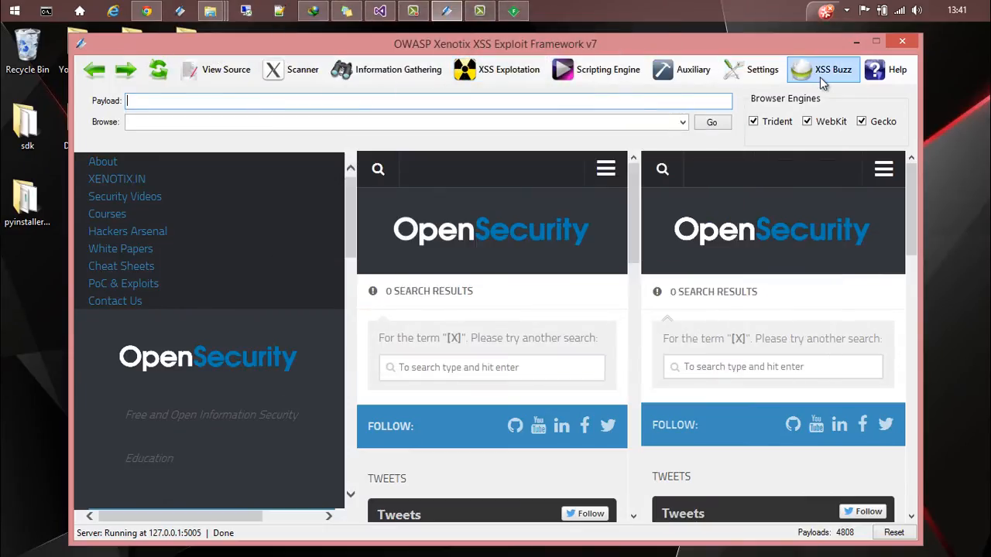
In Proxy Settings disable Use Proxy, keeping 127.0.0.1:8888, and save the configuration.
click(761, 68)
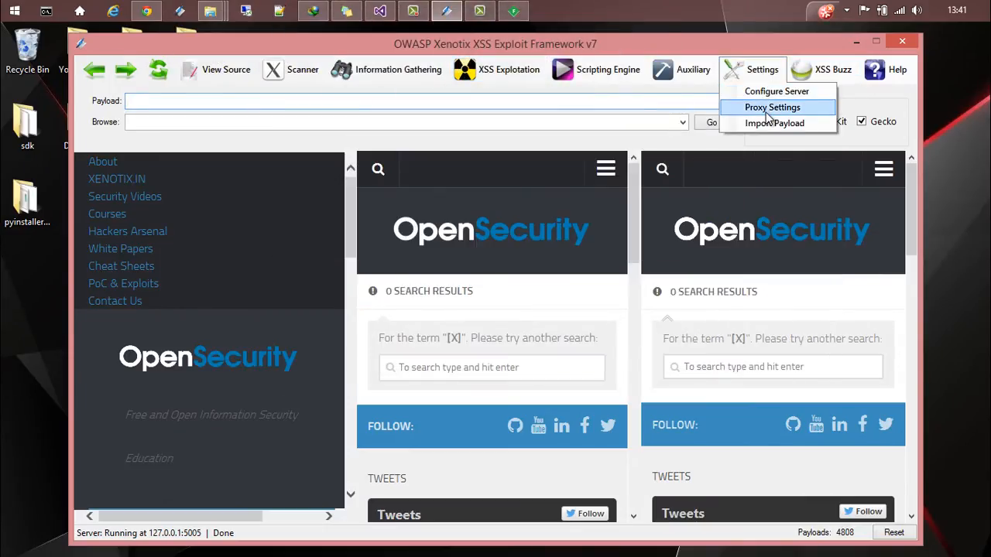
click(771, 107)
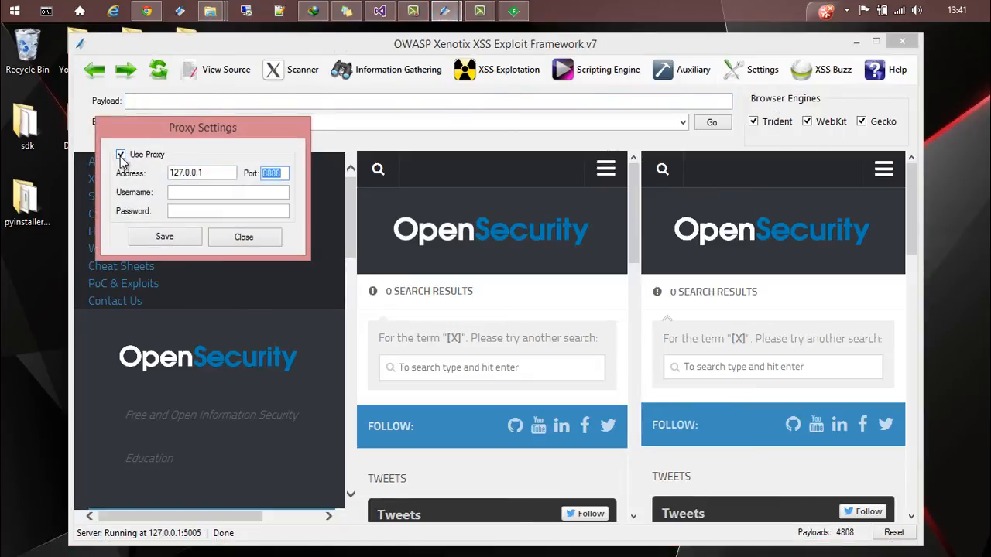
click(121, 155)
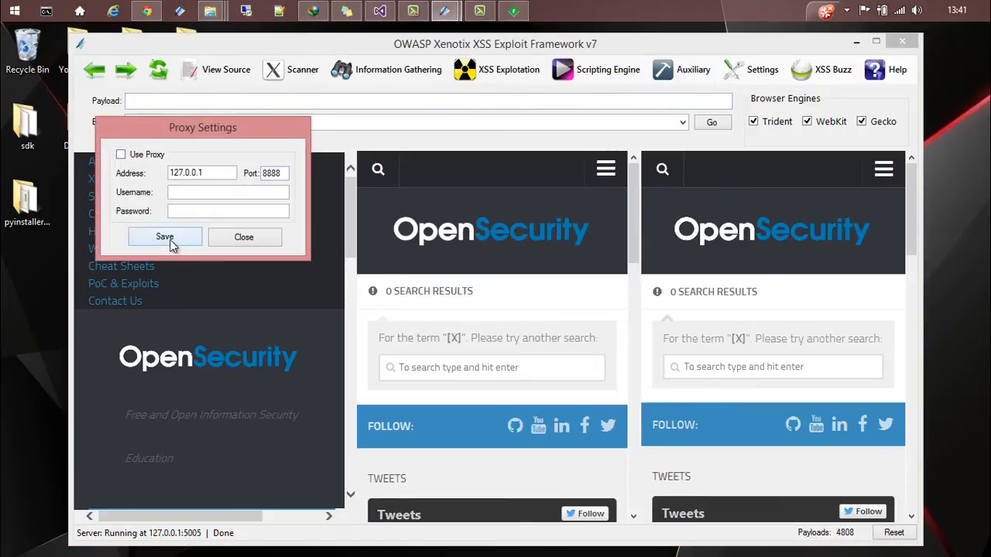
click(164, 237)
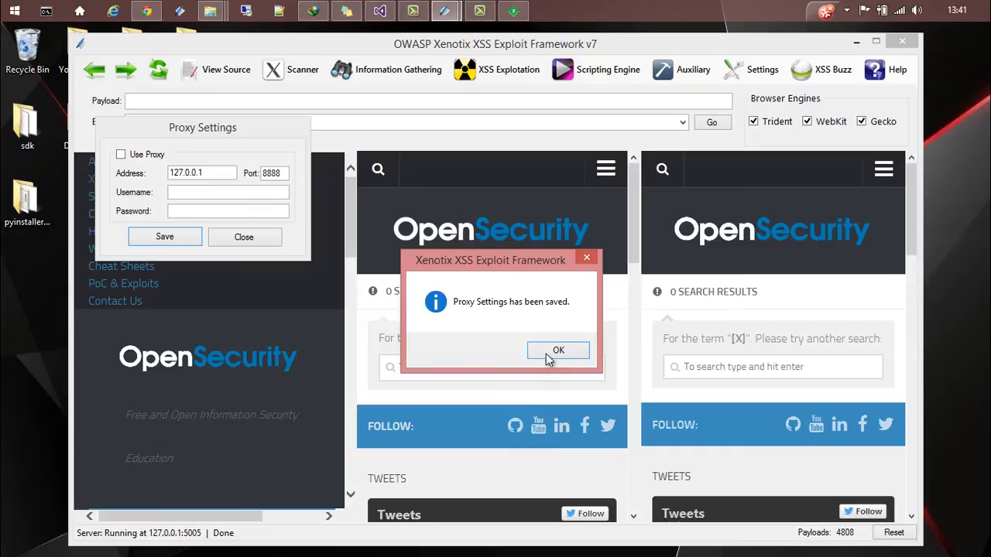
click(557, 350)
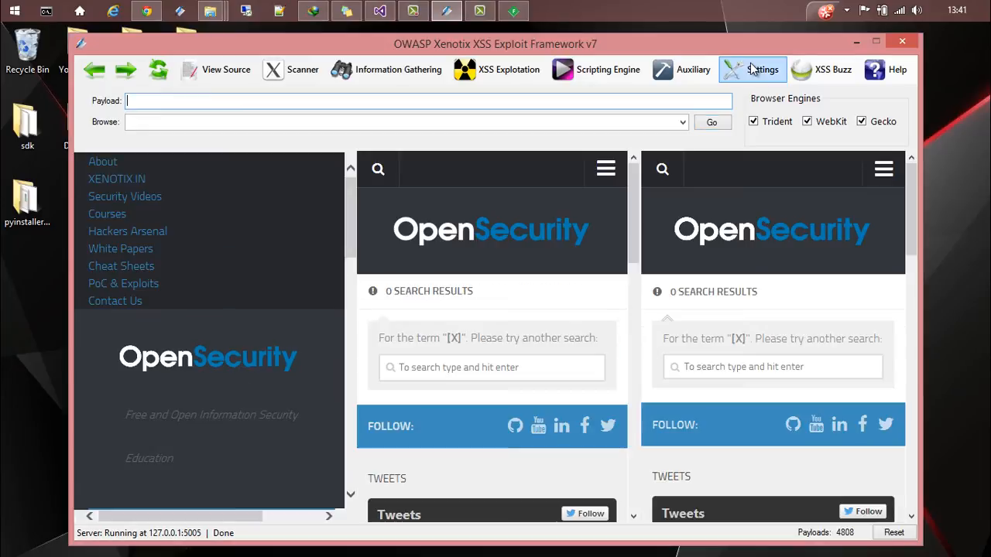
Start Settings > Import Payload and accept the stop-server warning.
click(762, 68)
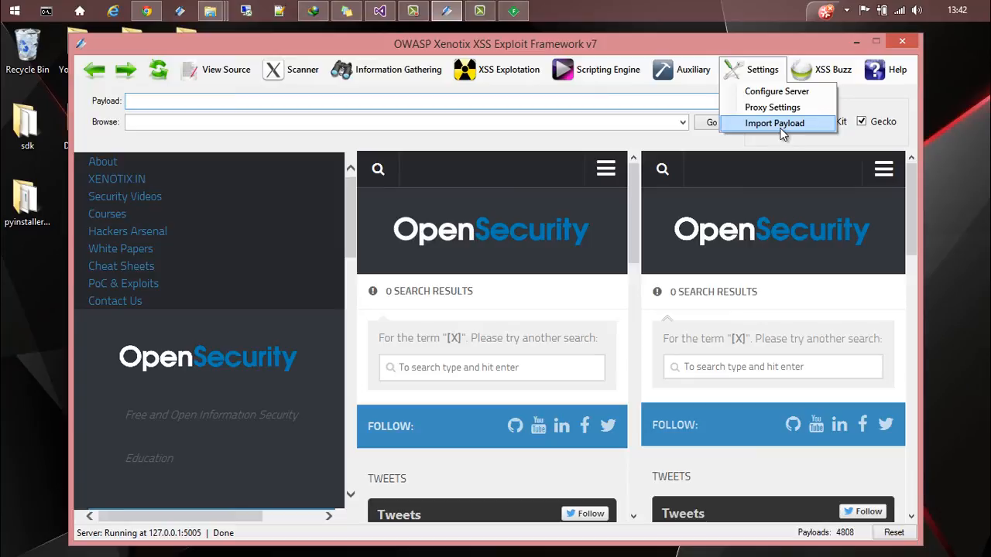
click(774, 124)
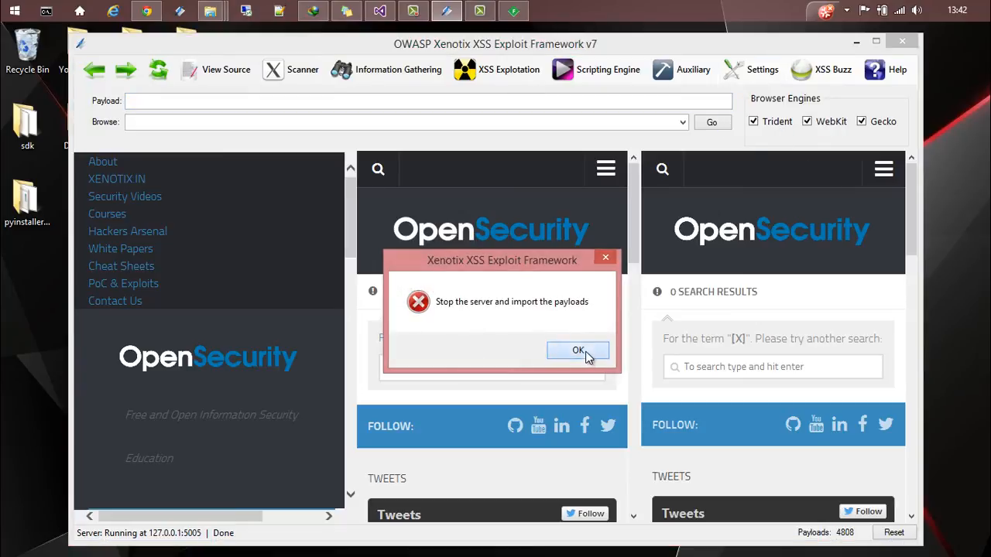
click(577, 350)
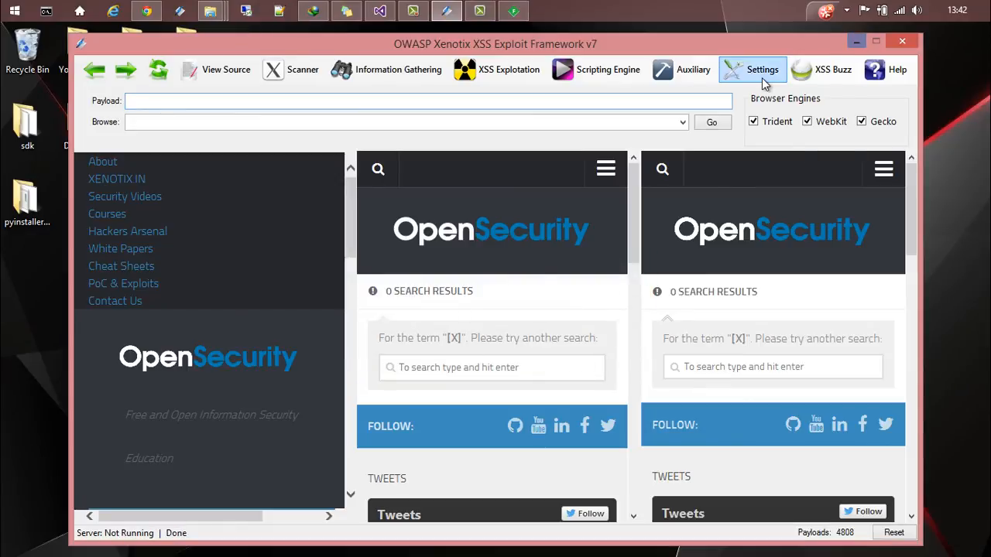
Import the .txt payload file from the Stuffz (H:) drive, raising payloads from 4808 to 5734.
click(762, 69)
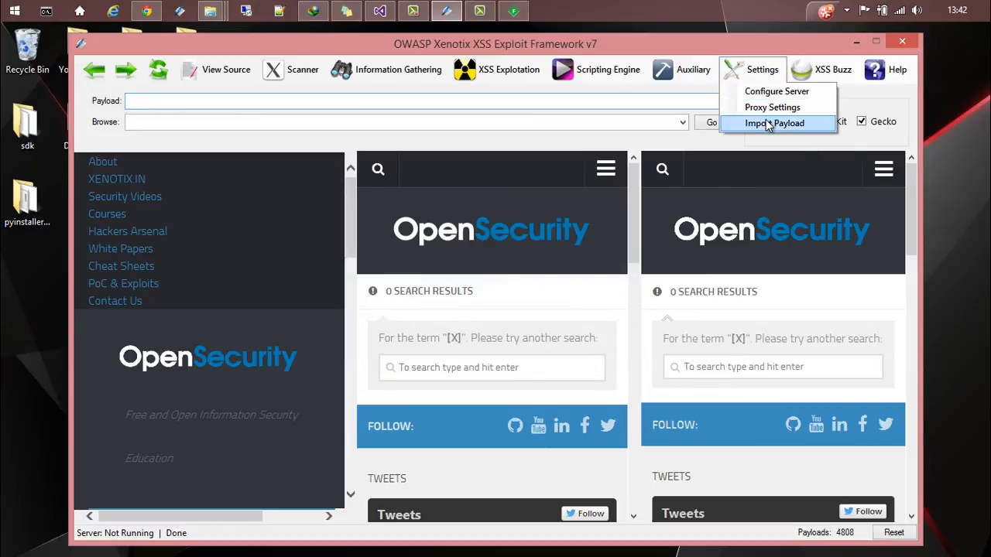
click(774, 124)
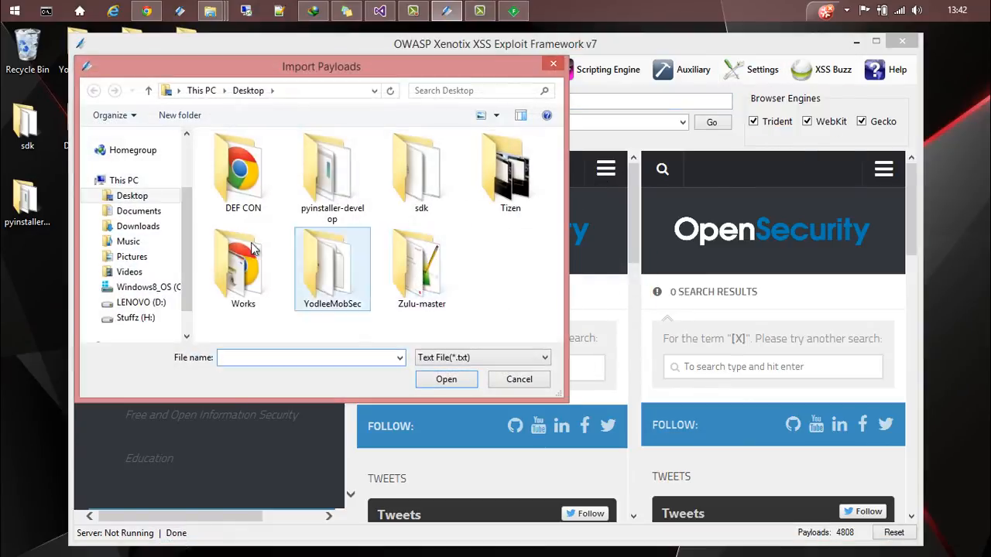
click(136, 317)
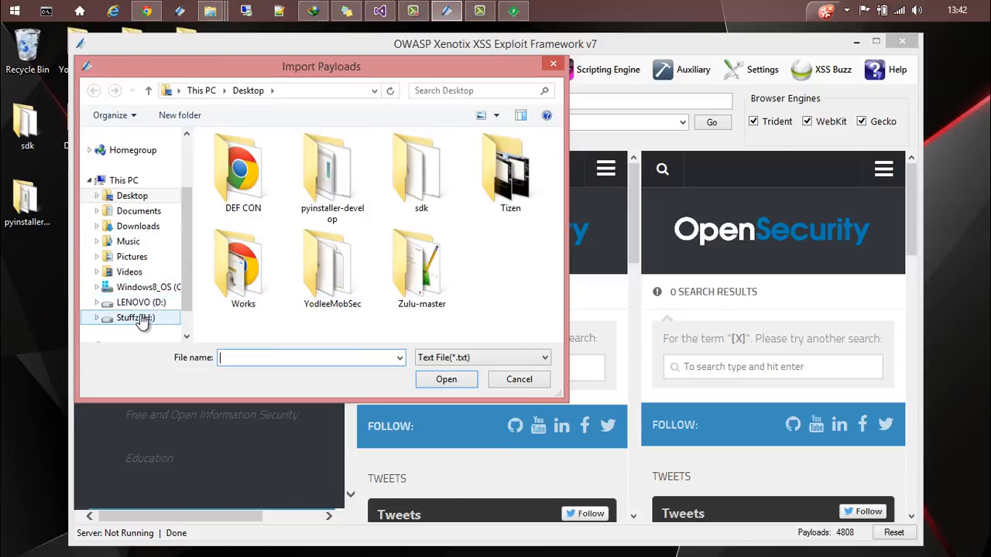
double_click(127, 317)
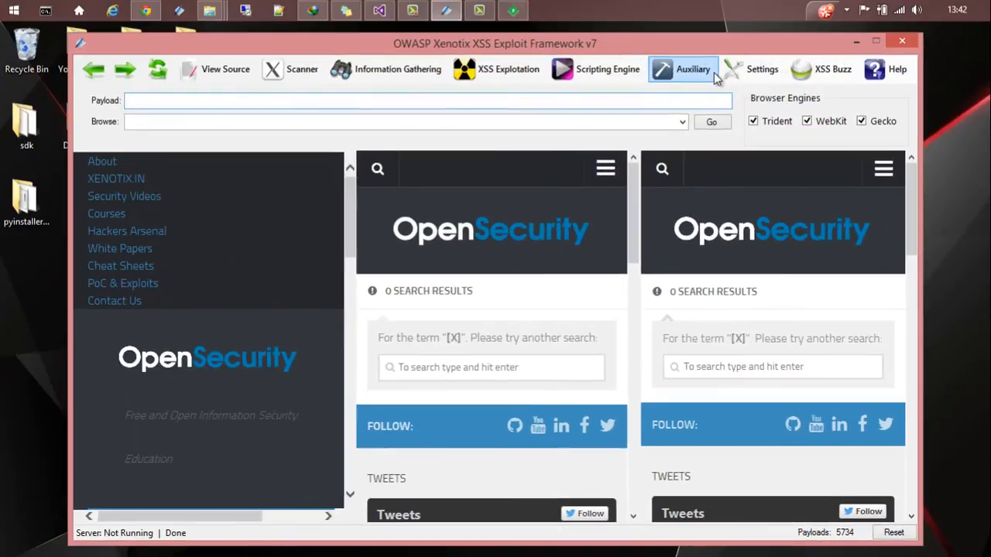
Via an Auxiliary tool prompt, restart the hook server on 127.0.0.1 port 5005 and hide Configure Server.
click(681, 69)
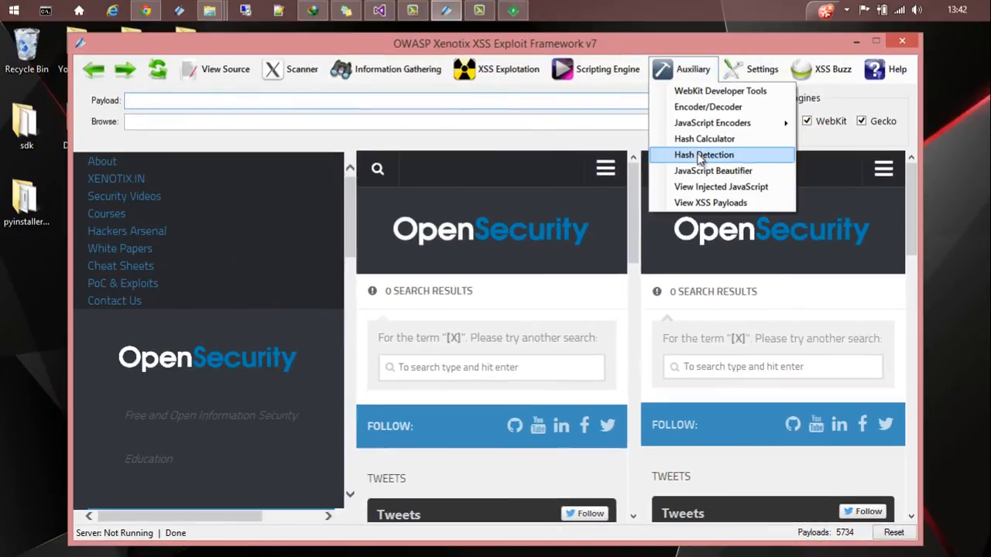
click(703, 155)
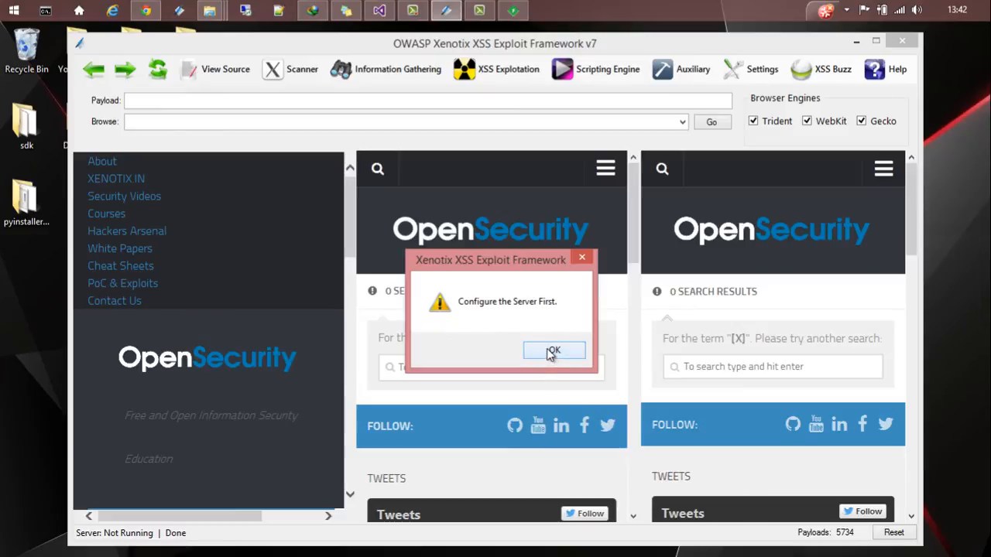
click(554, 350)
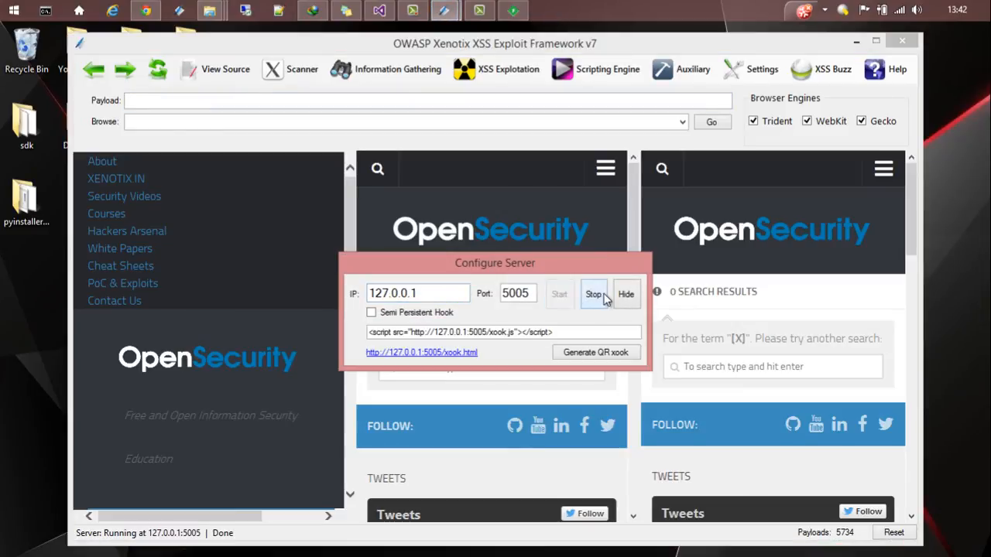
click(681, 68)
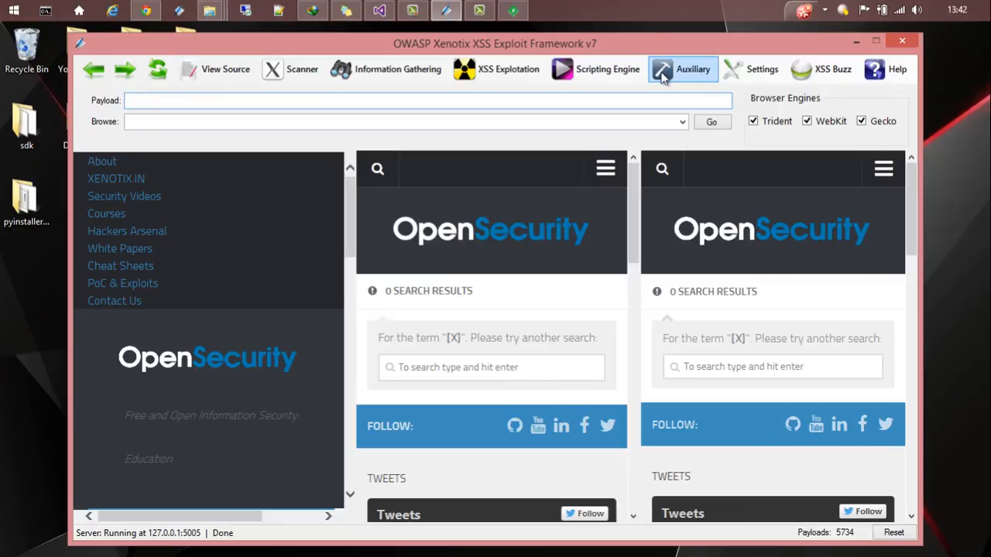
click(681, 68)
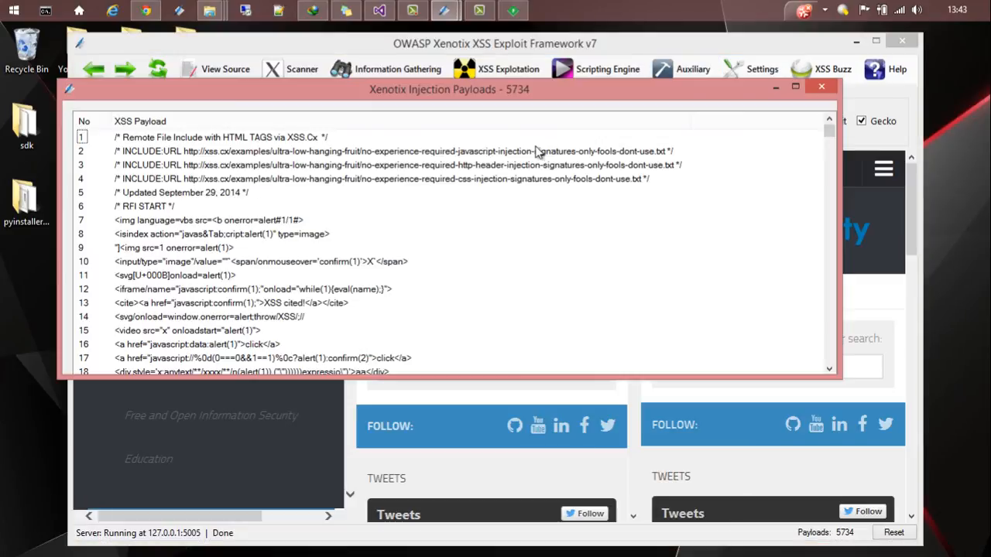
mouse_move(616, 140)
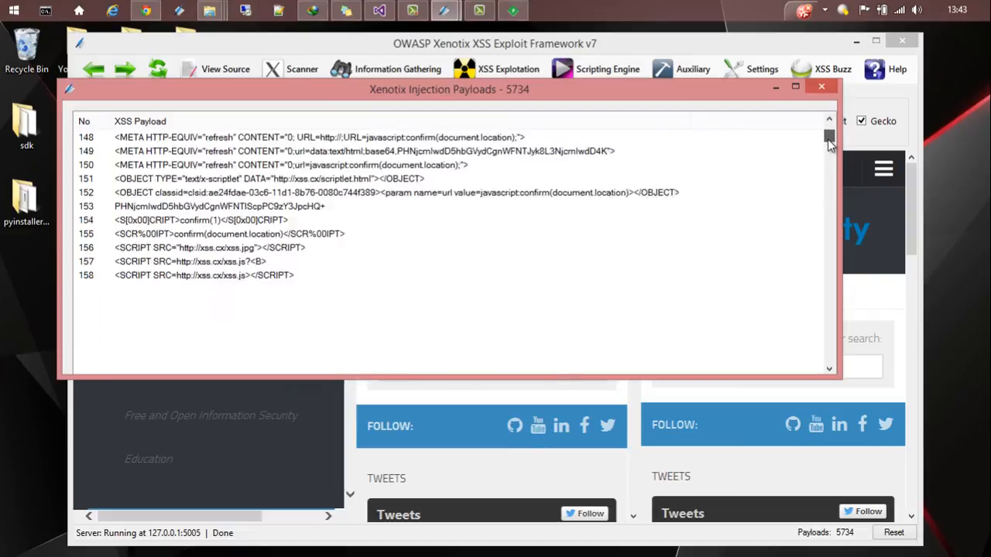
drag(830, 139, 829, 158)
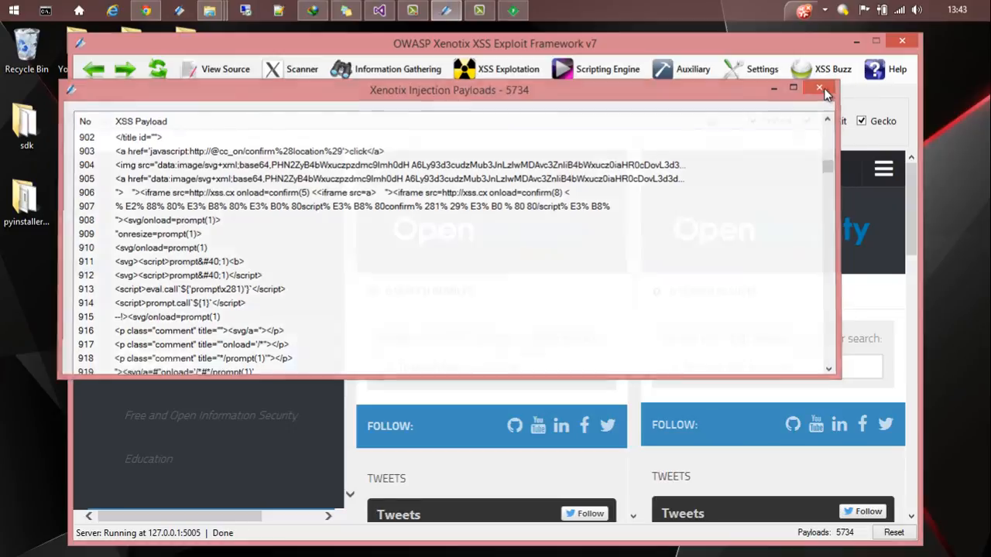
click(817, 86)
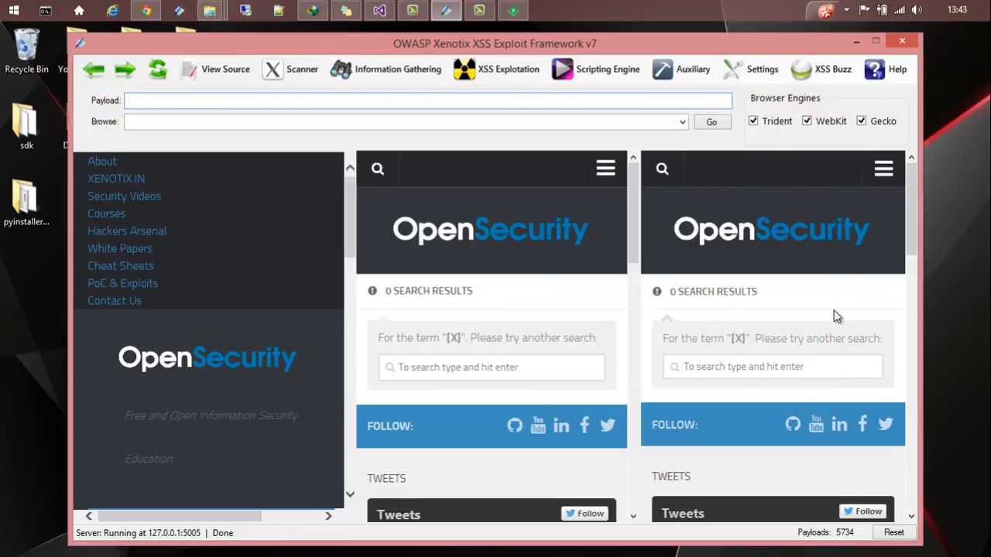
click(429, 99)
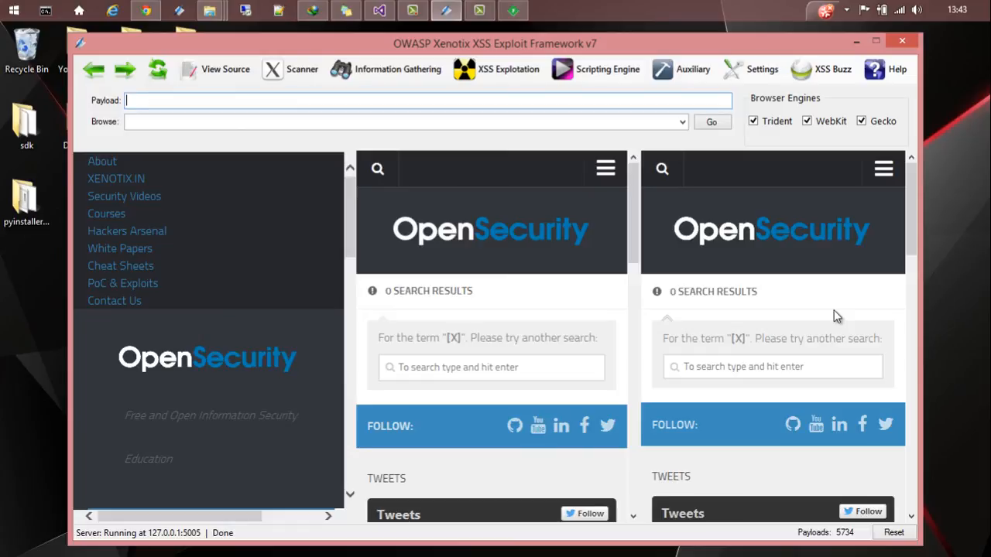